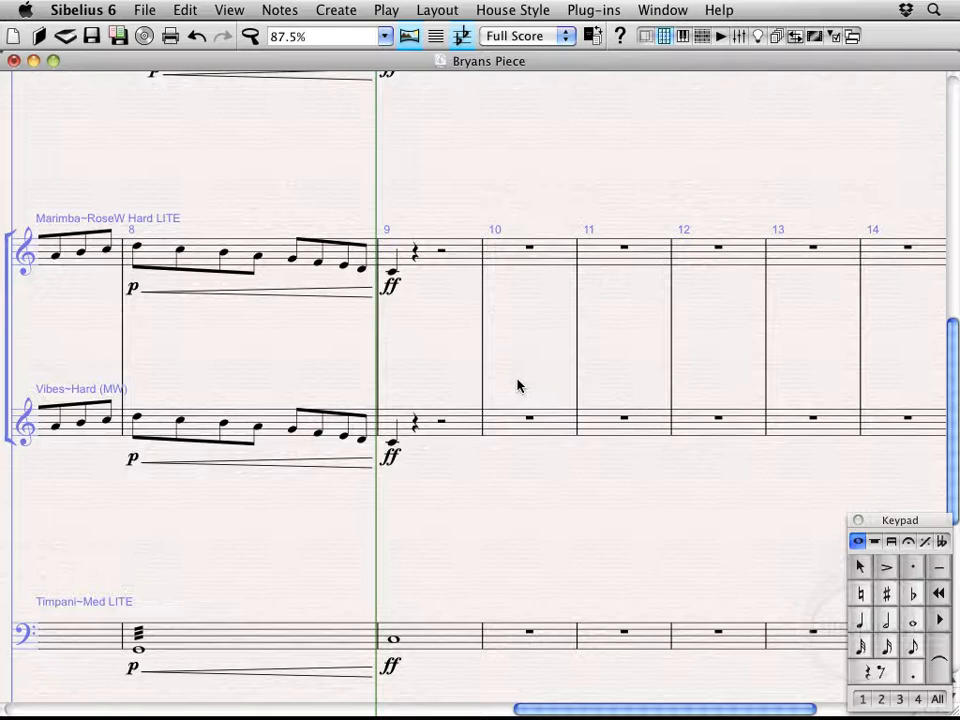
mouse_move(510, 348)
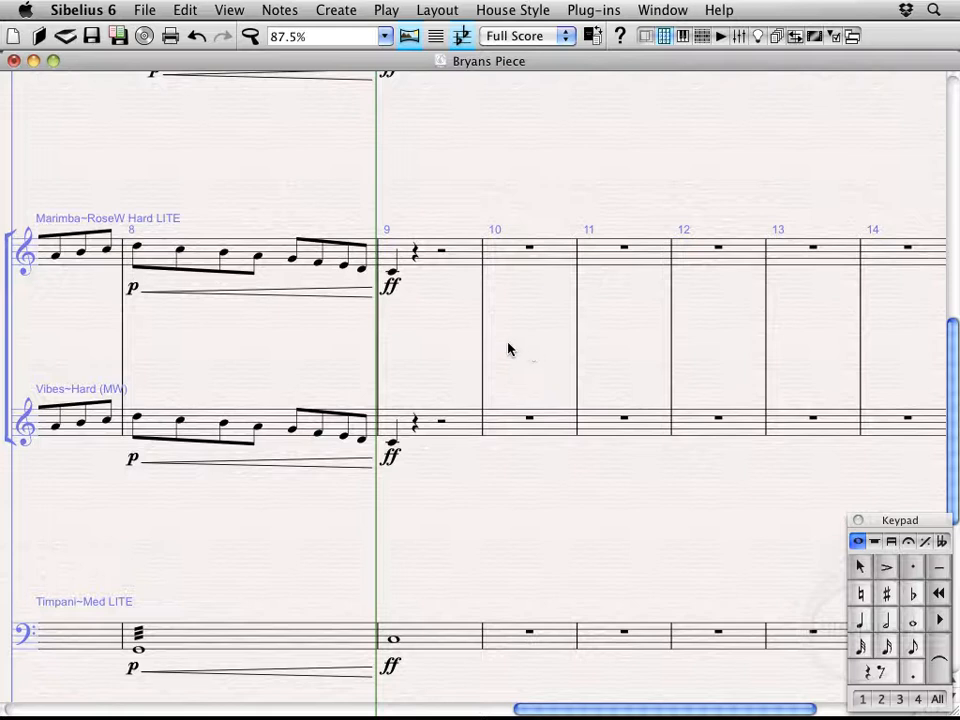
mouse_move(520, 356)
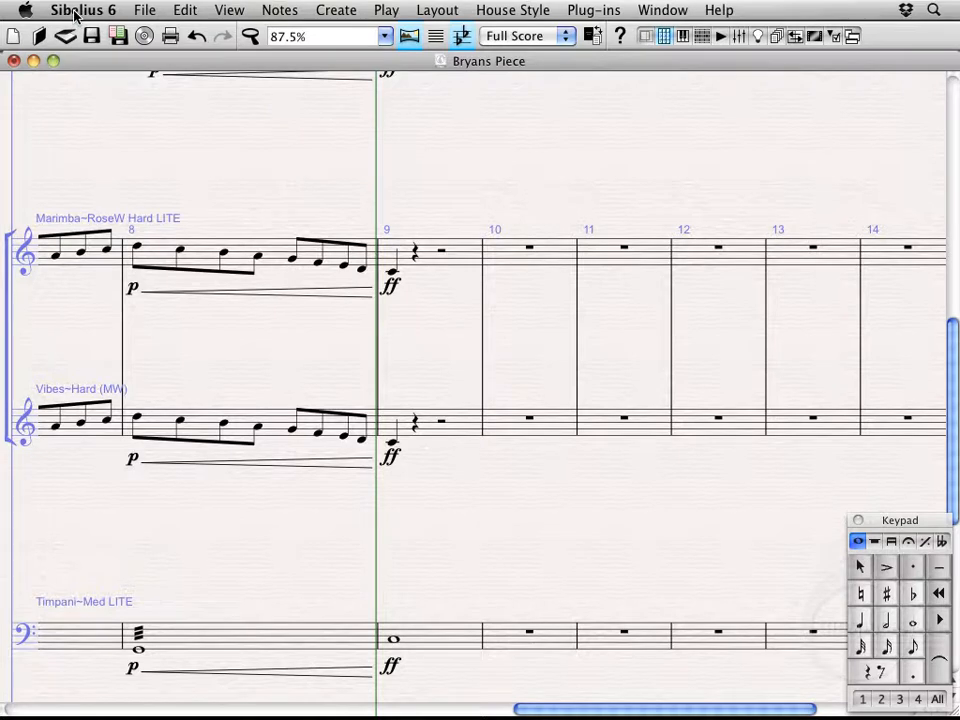
Step: Bring up the Preferences window from the Sibelius 6 application menu
click(84, 10)
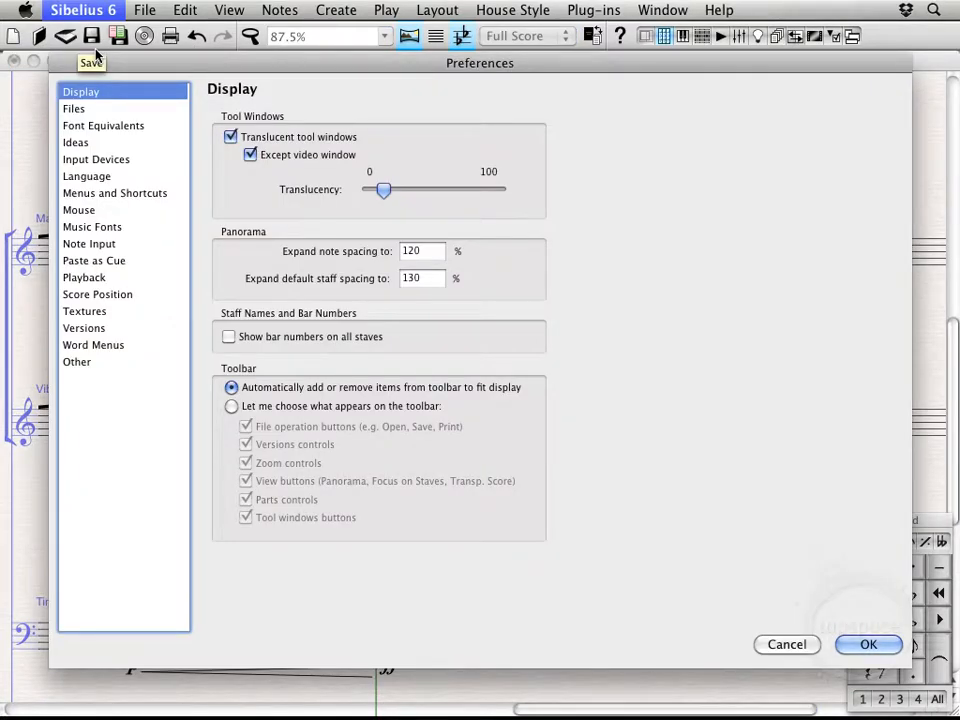
mouse_move(120, 192)
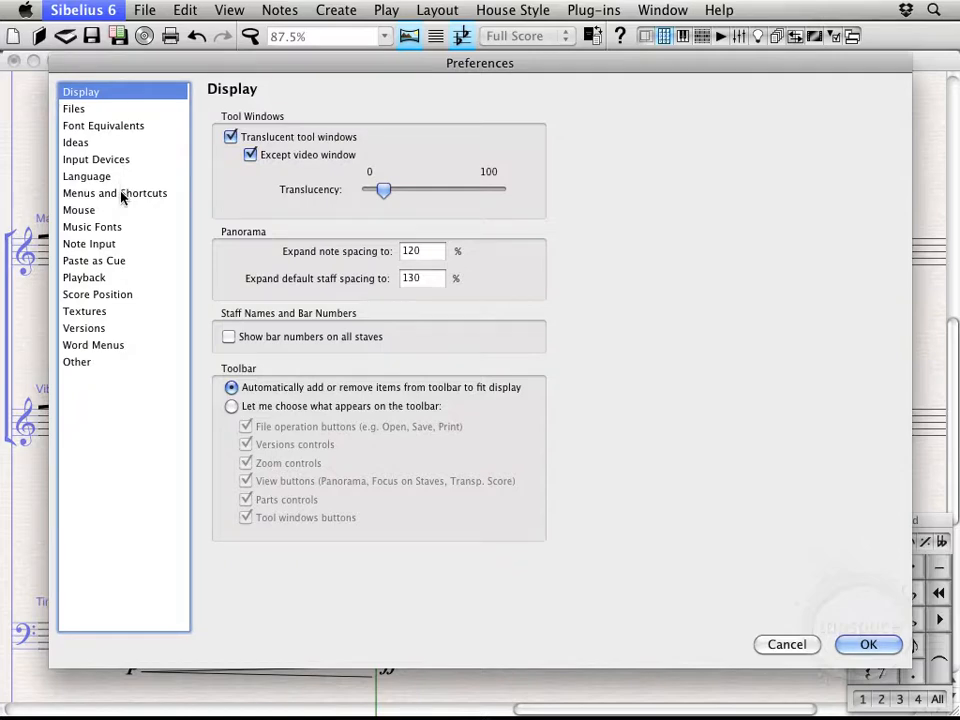
Step: Show the Menus and Shortcuts settings with the standard feature set and Create category
click(114, 192)
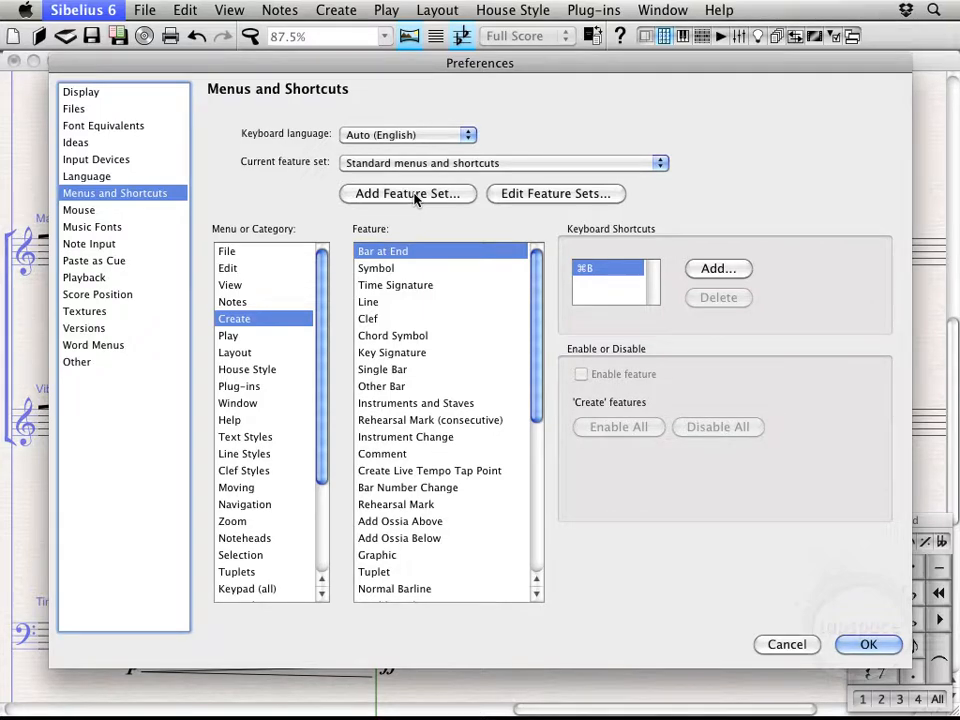
Step: Create a new feature set named "Bryan's Set" based on the default set
click(408, 192)
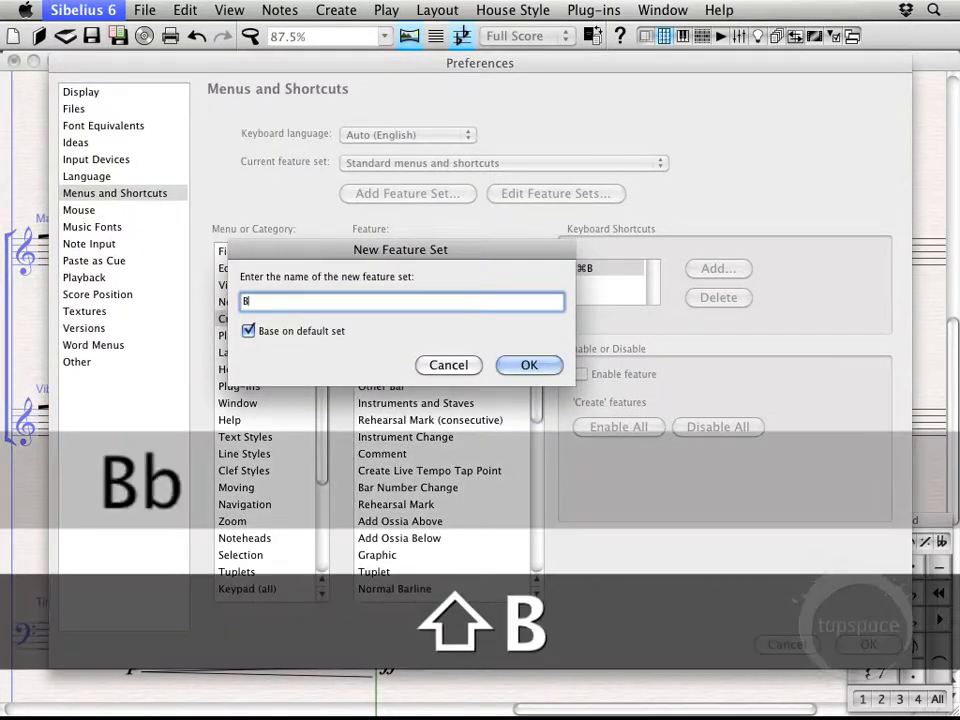
text(ryan's)
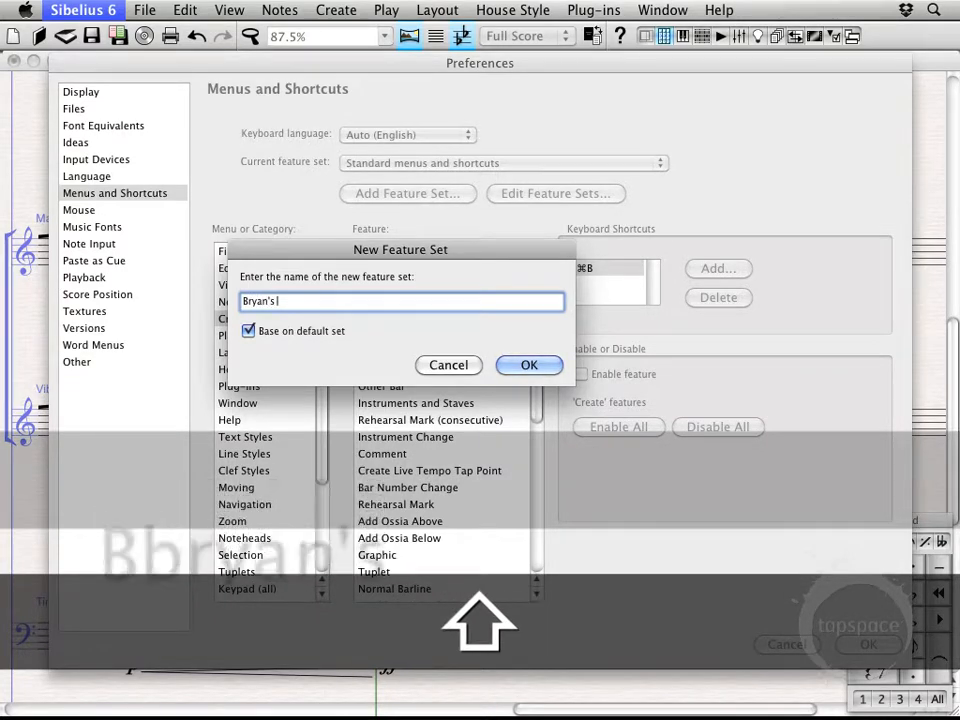
text(Set)
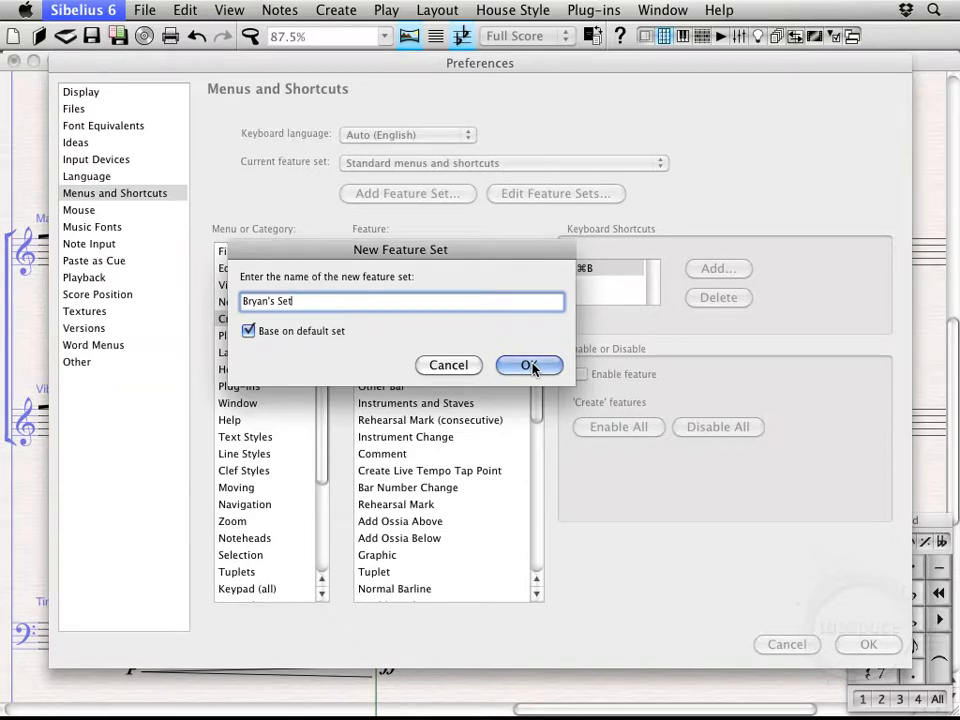
click(528, 364)
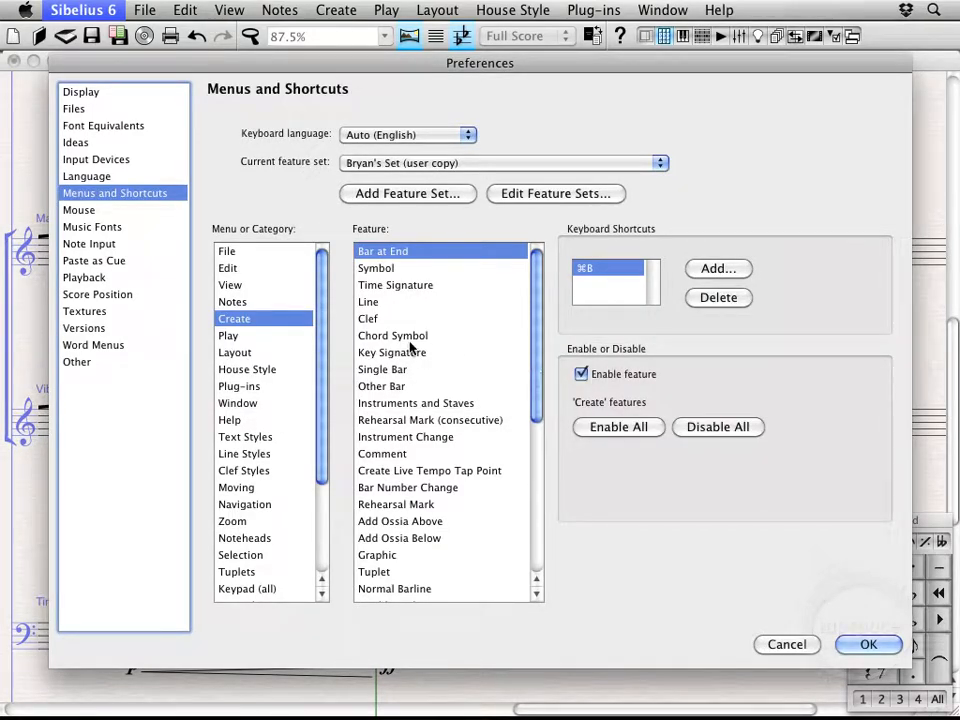
mouse_move(408, 440)
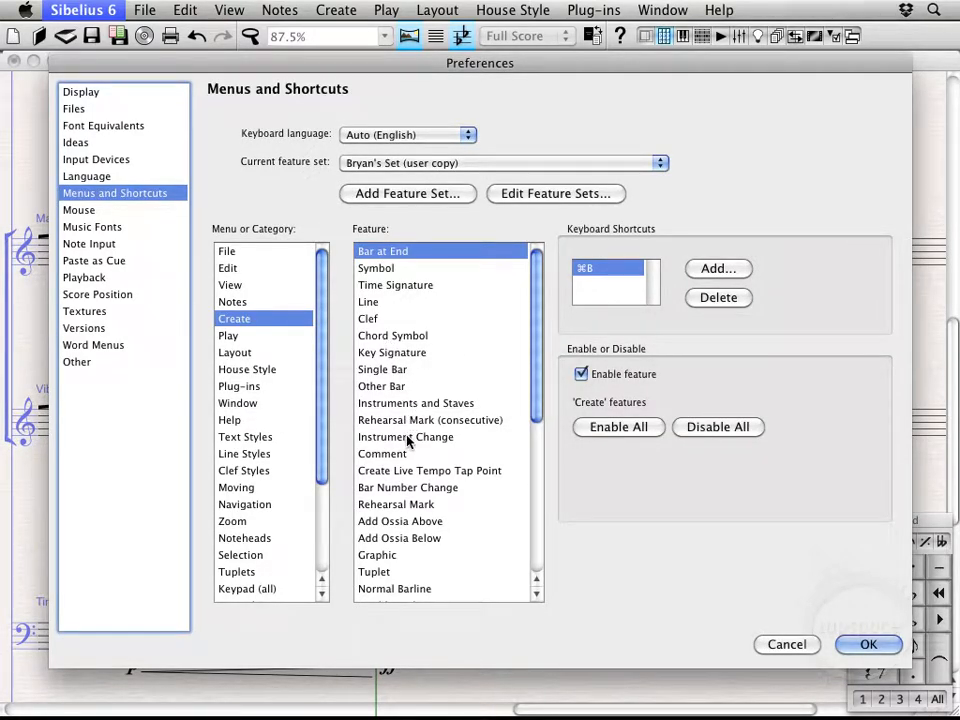
mouse_move(306, 368)
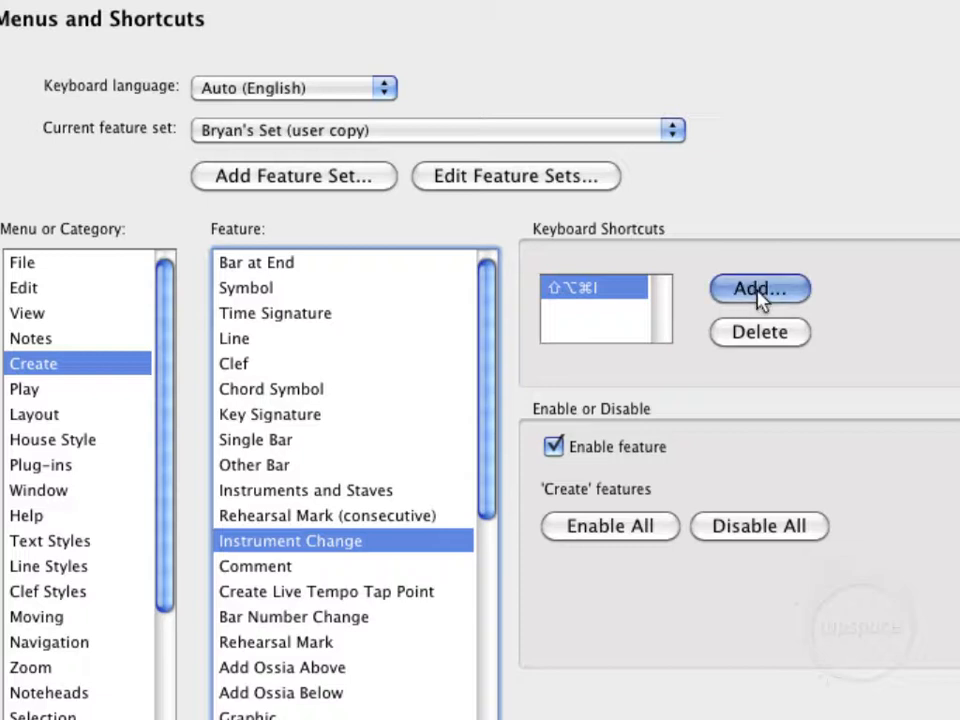
Step: Add Command+I as a second keyboard shortcut for the Instrument Change feature
click(760, 288)
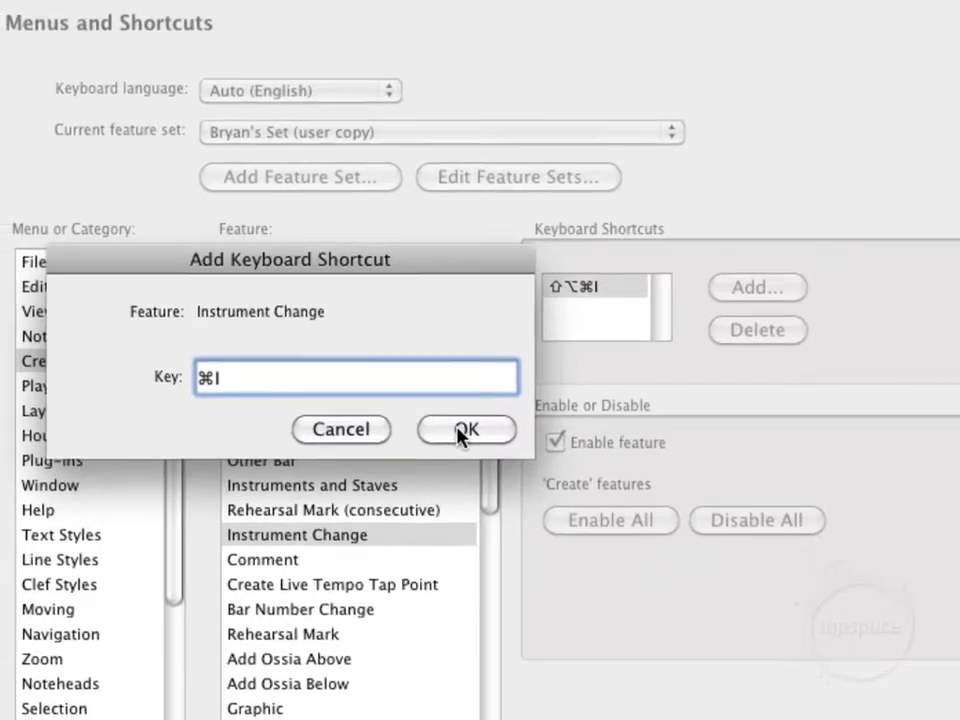
click(466, 428)
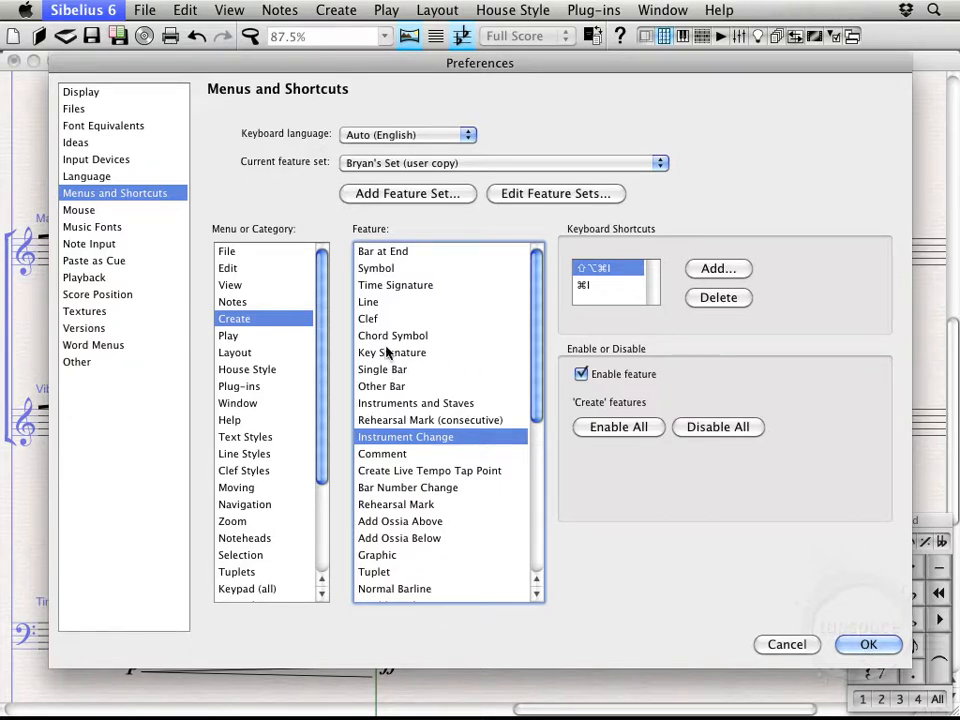
mouse_move(288, 476)
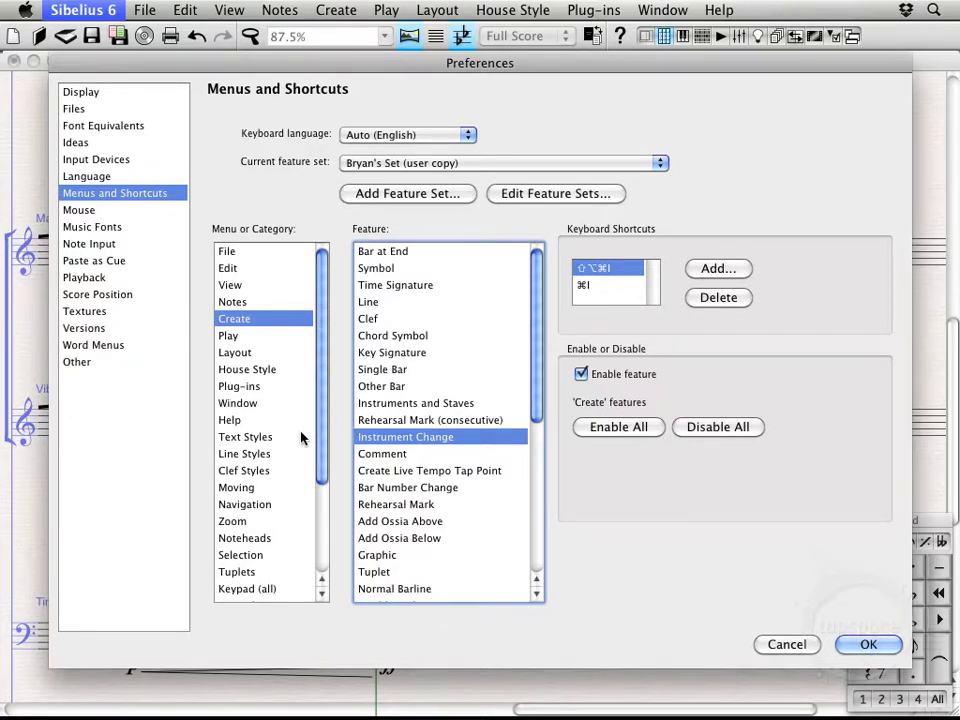
Step: Check the Edit category's shortcuts, then close Preferences keeping Bryan's Set
click(228, 268)
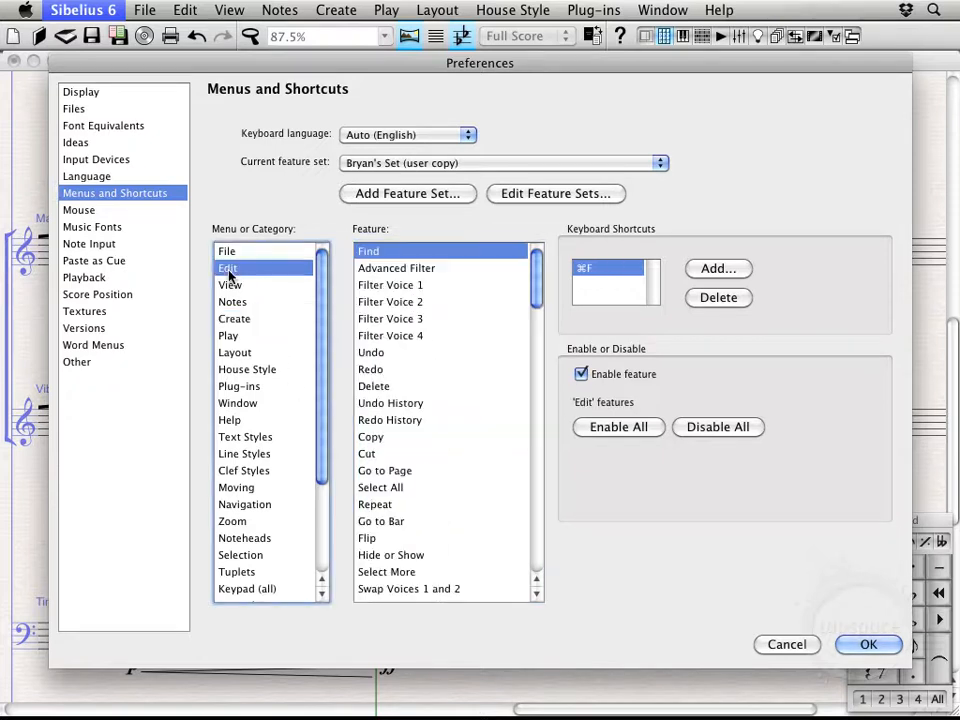
mouse_move(412, 520)
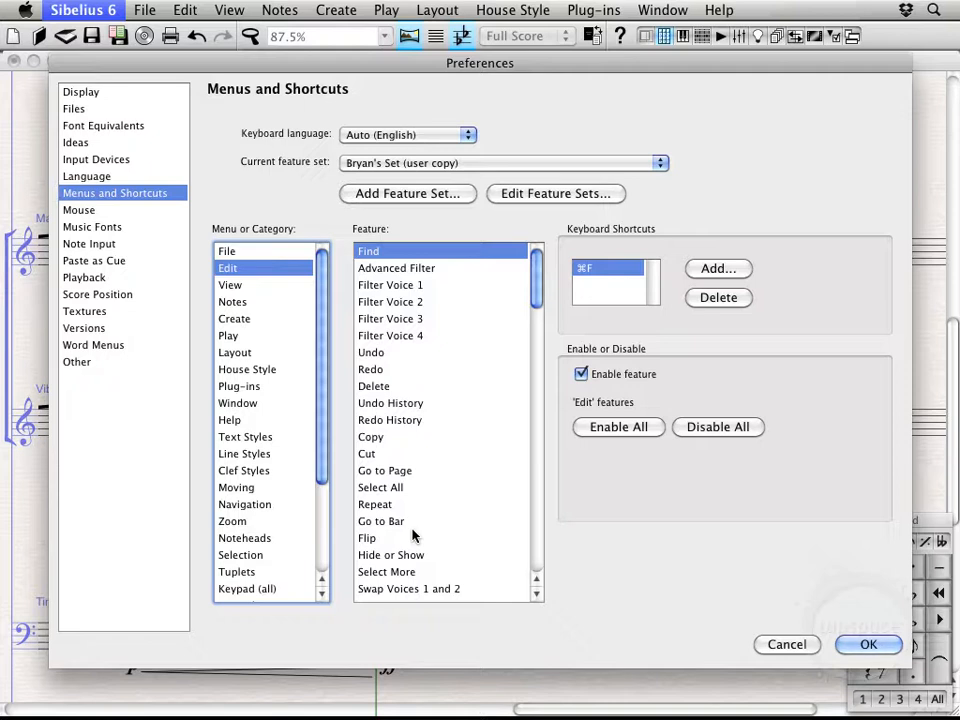
mouse_move(868, 644)
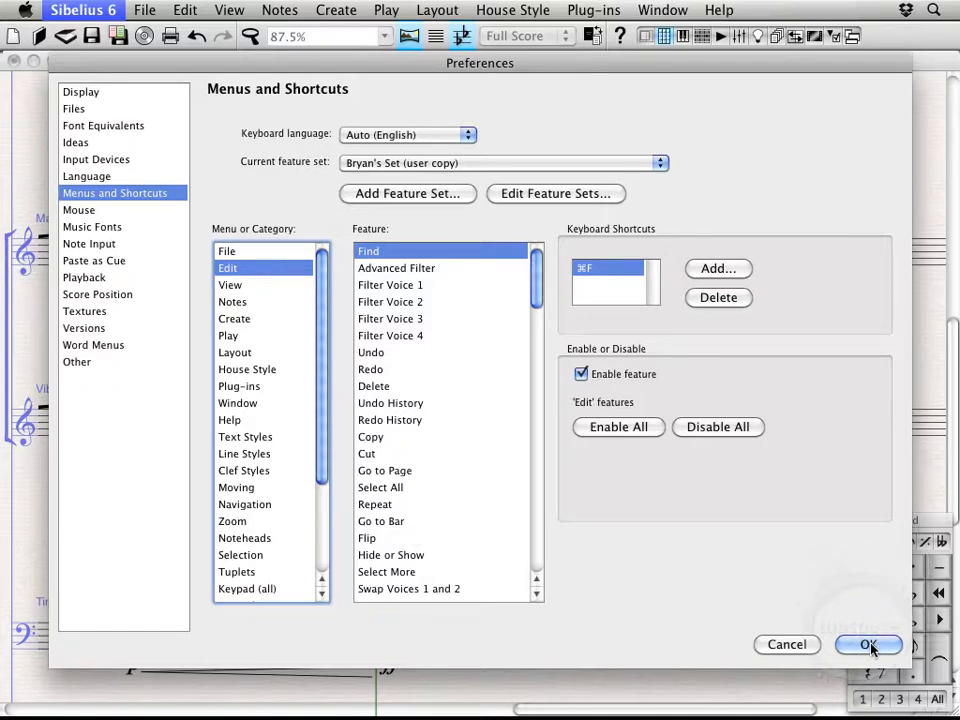
click(868, 644)
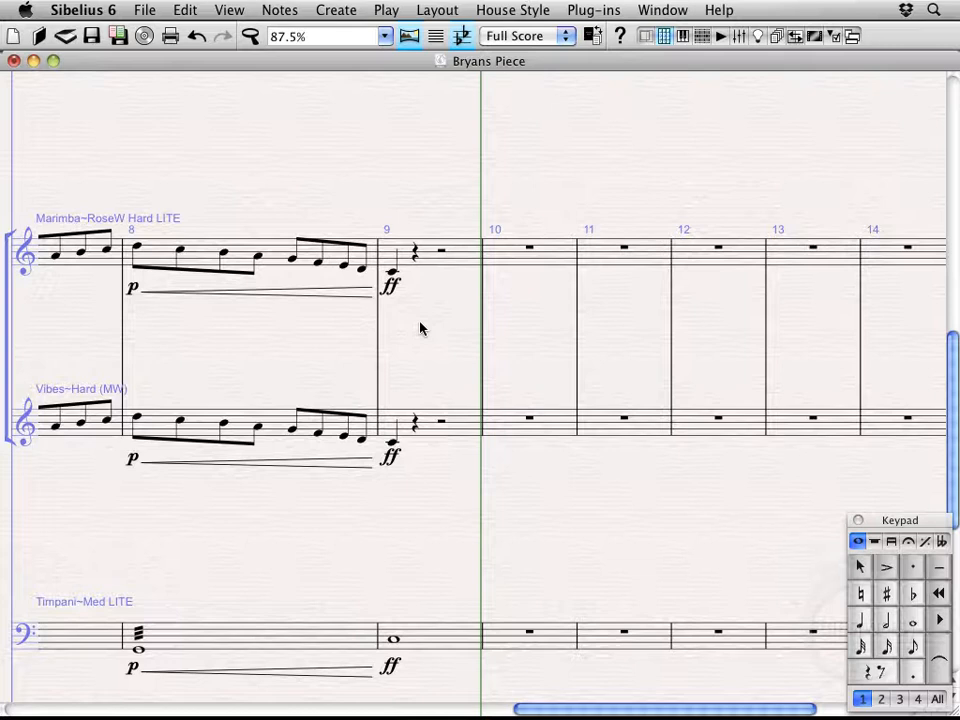
mouse_move(500, 268)
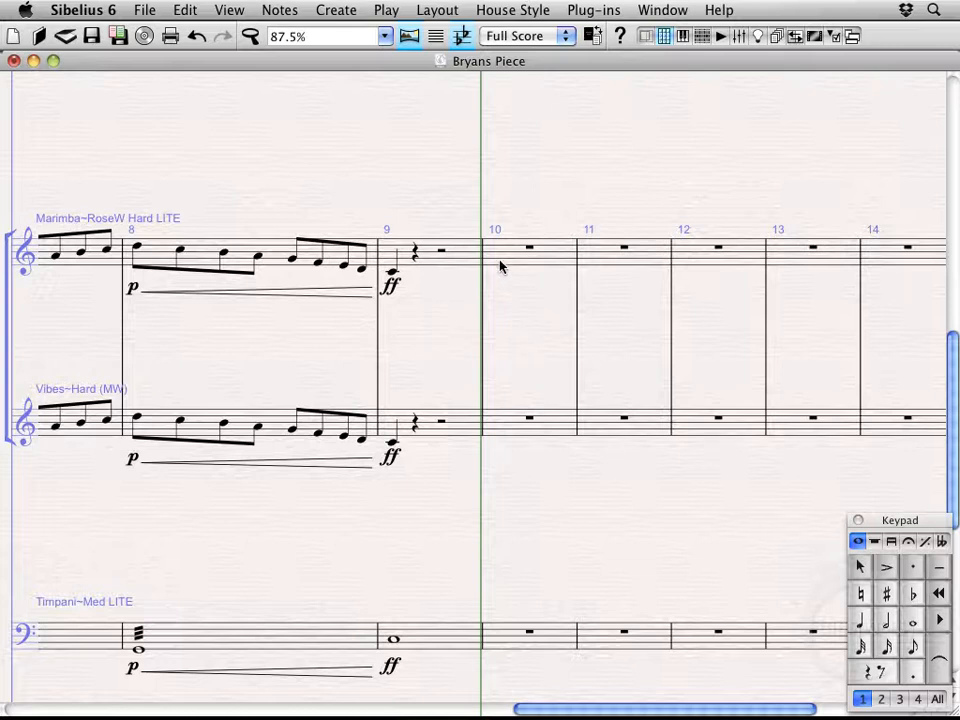
Step: Select the empty bar 10 on the Marimba staff
click(528, 248)
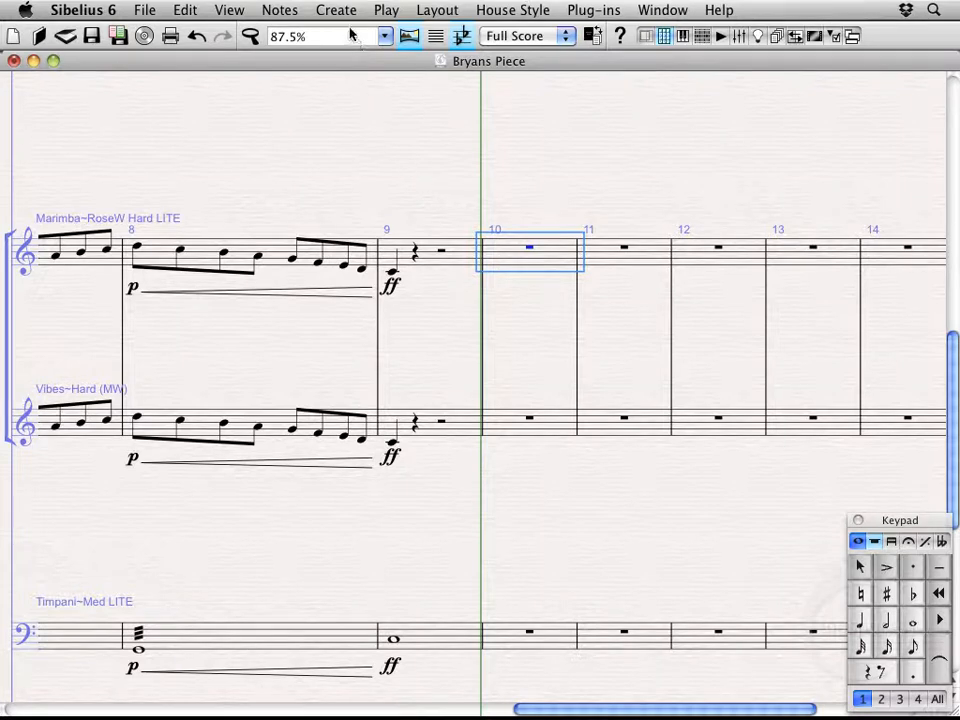
Step: Bring up the Instrument Change dialog via Create > Other for the selected Marimba bar
click(336, 10)
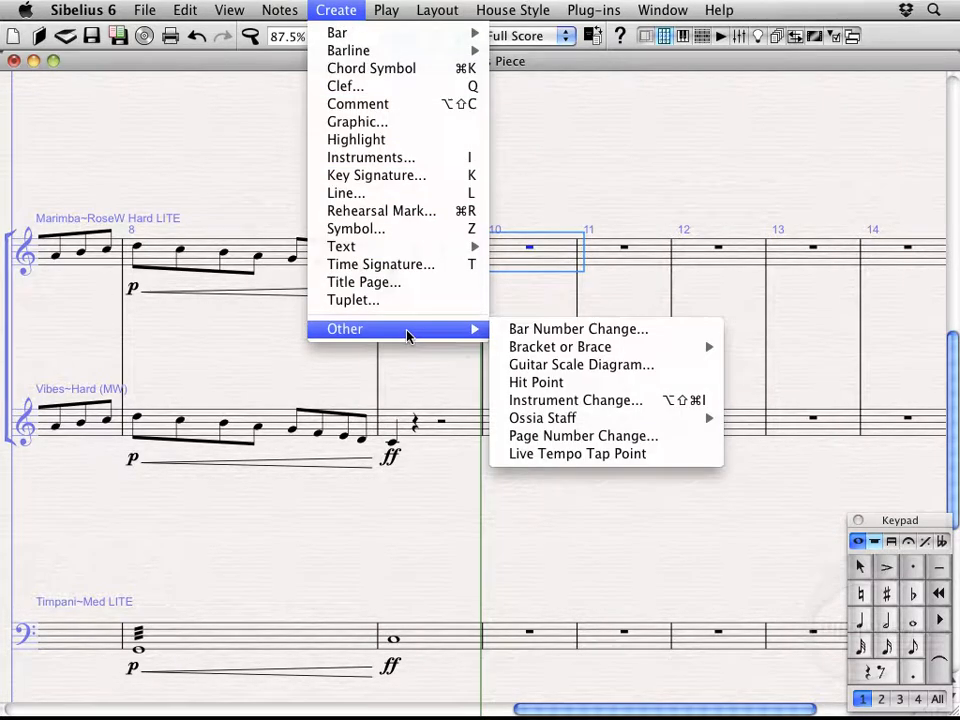
mouse_move(576, 400)
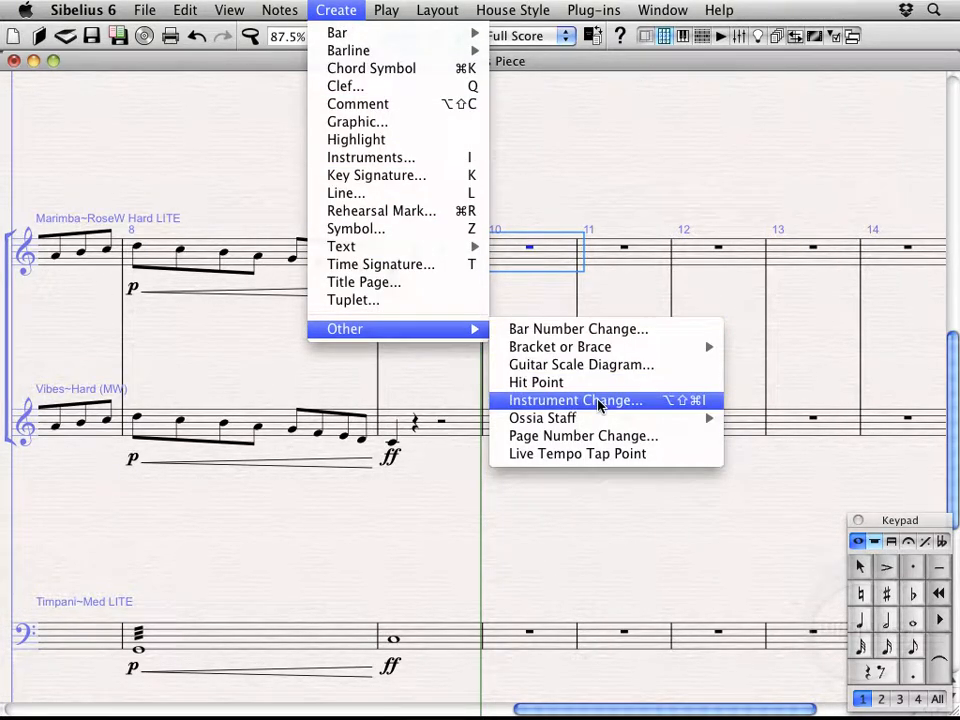
mouse_move(684, 408)
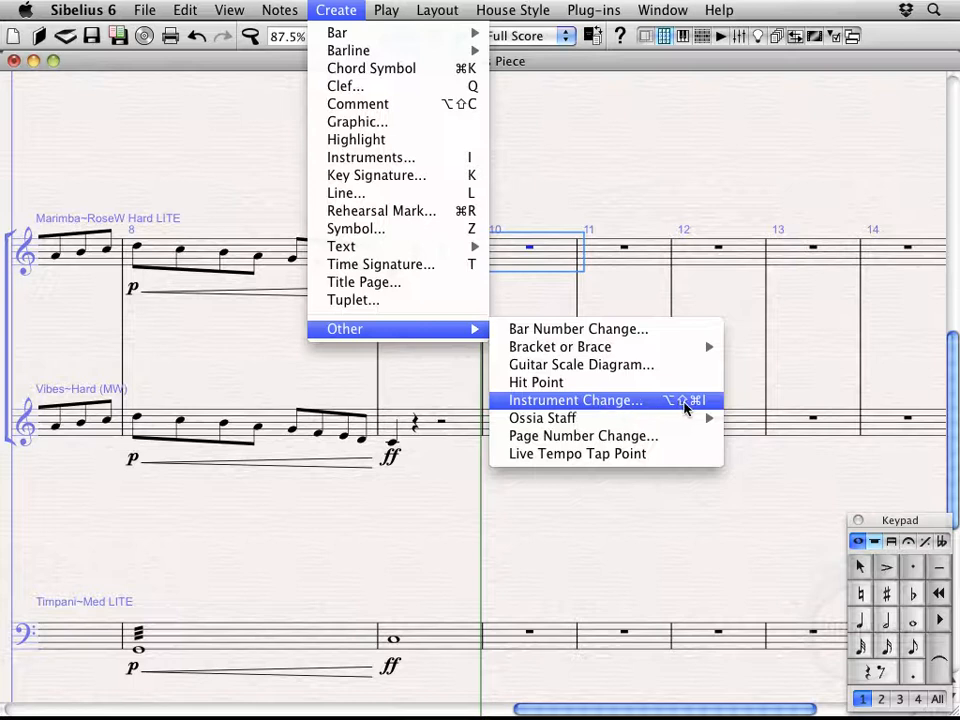
mouse_move(604, 404)
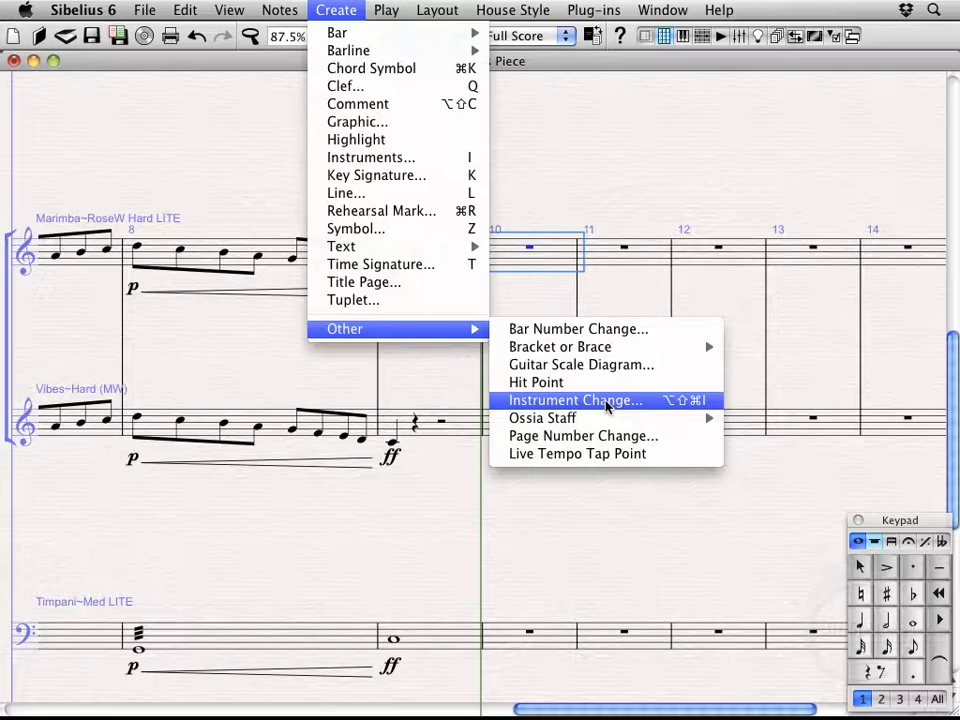
click(574, 400)
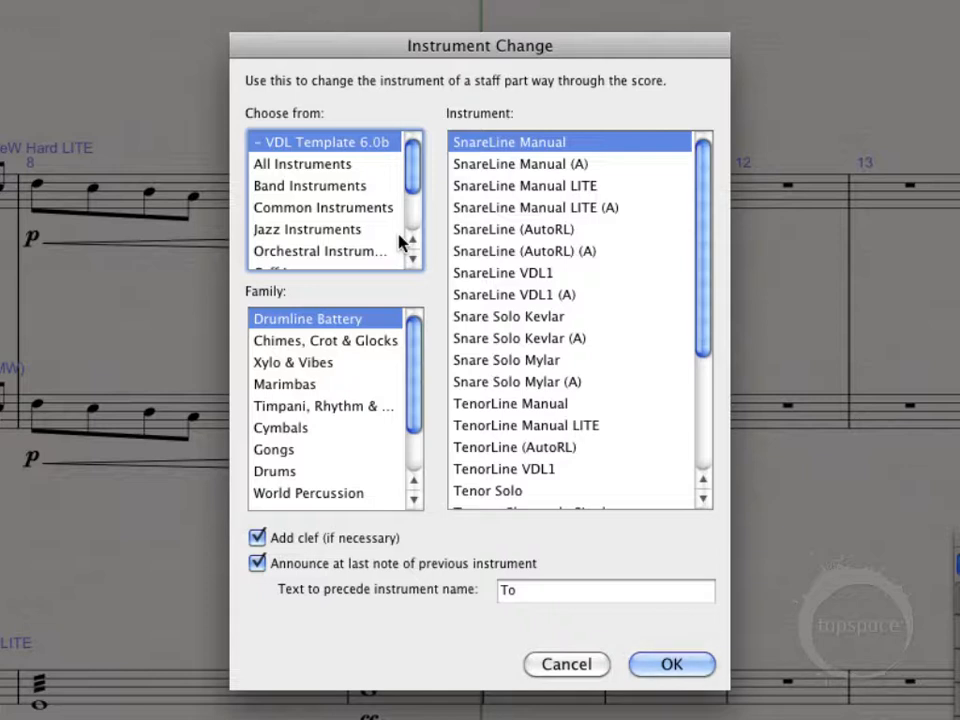
mouse_move(816, 284)
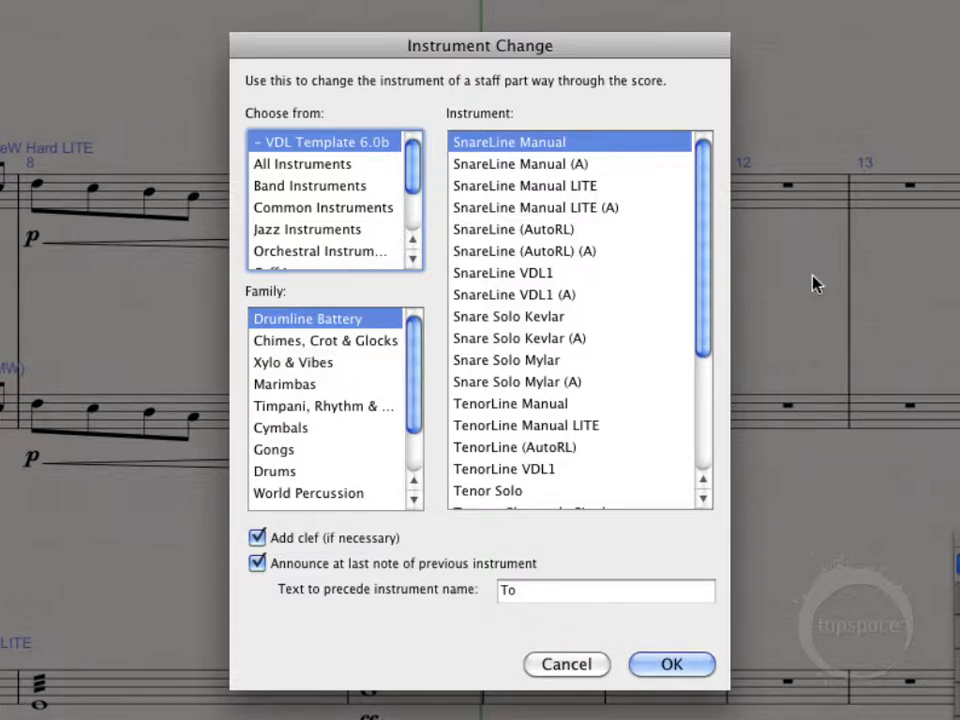
mouse_move(810, 332)
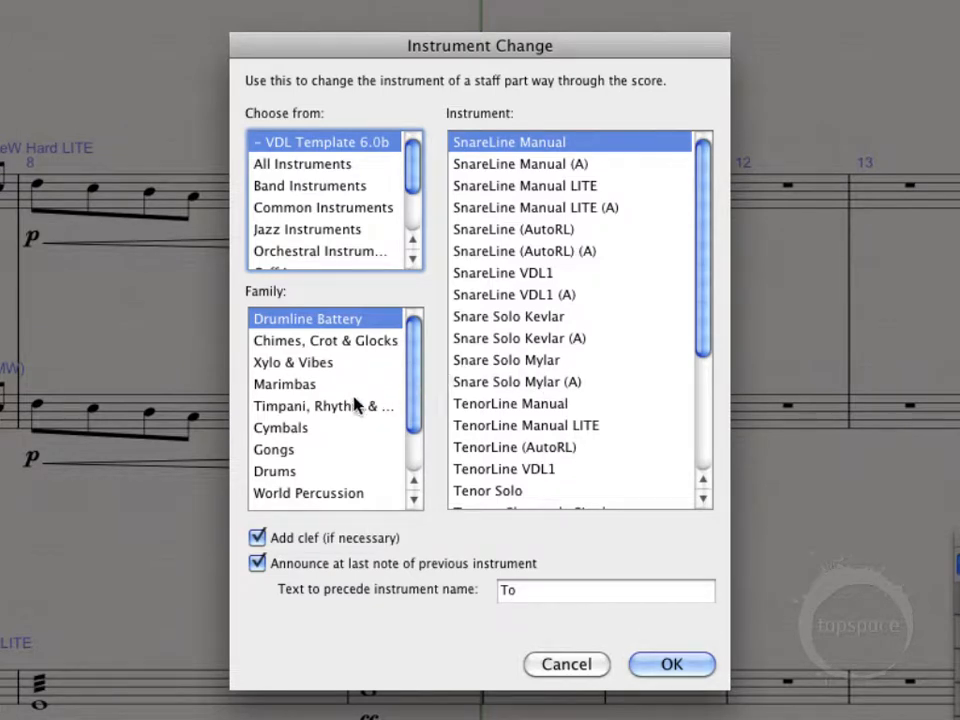
Step: Choose Glock Bright Plastic (MW) from Chimes, Crot & Glocks and turn off Add clef
click(324, 404)
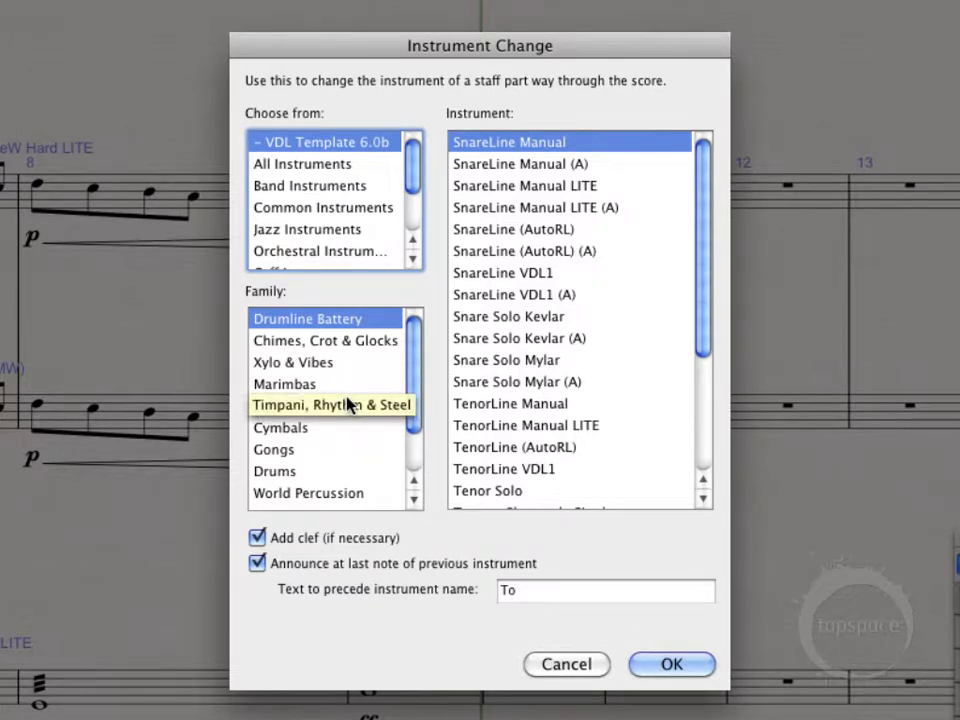
mouse_move(328, 150)
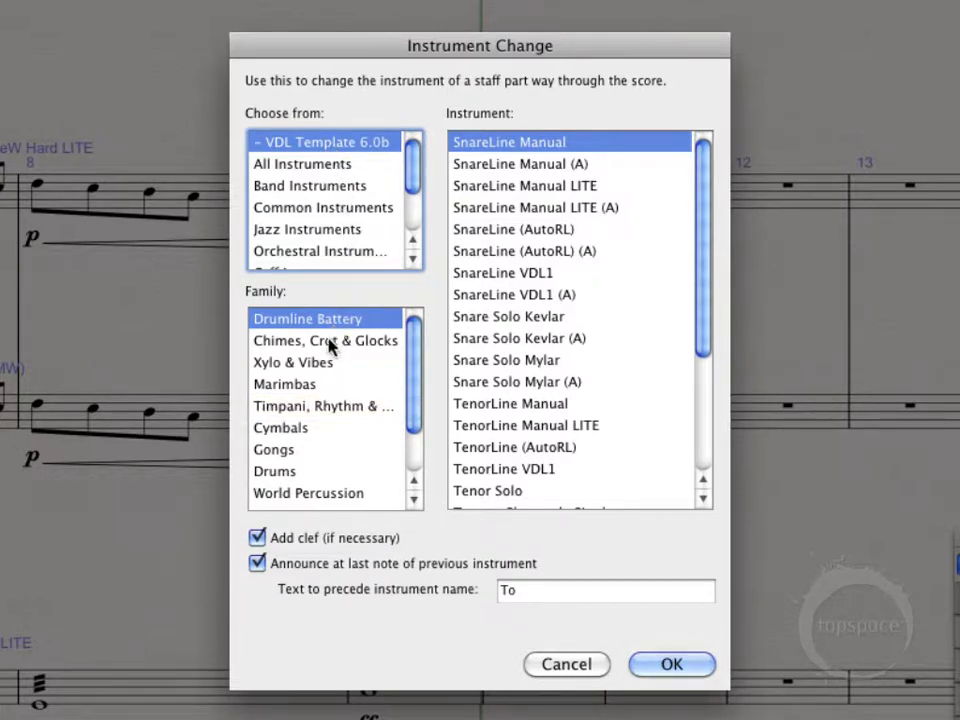
mouse_move(340, 344)
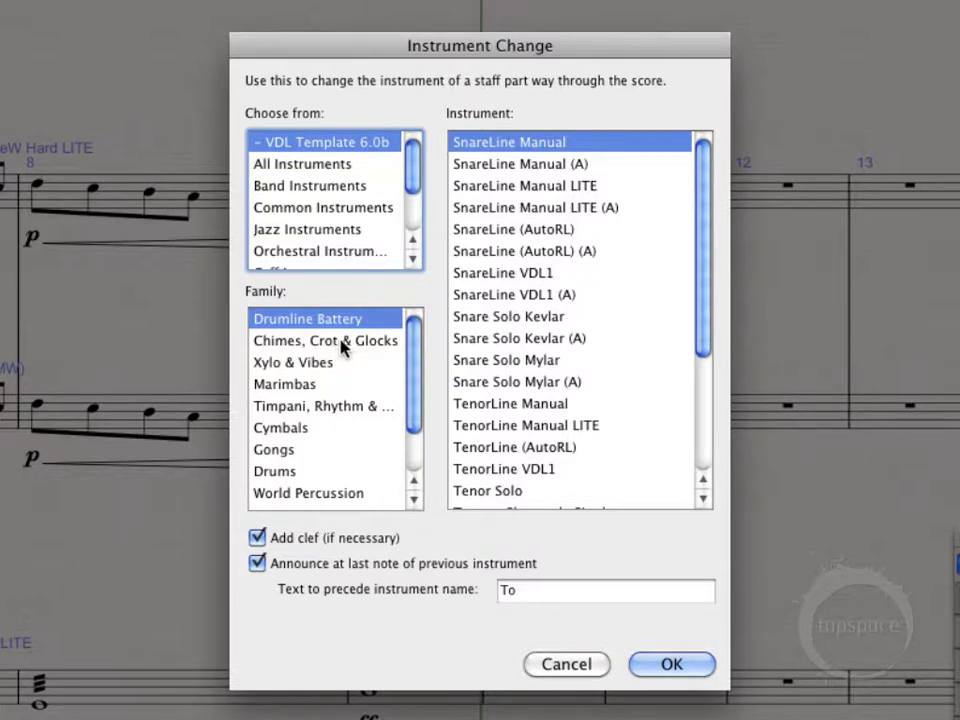
click(324, 340)
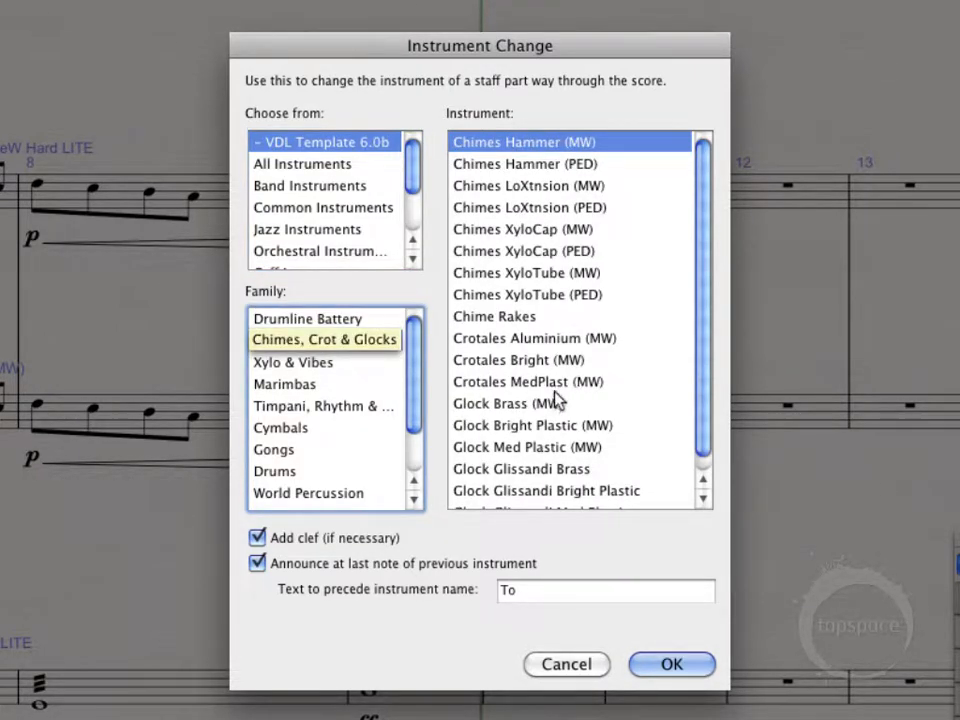
mouse_move(504, 430)
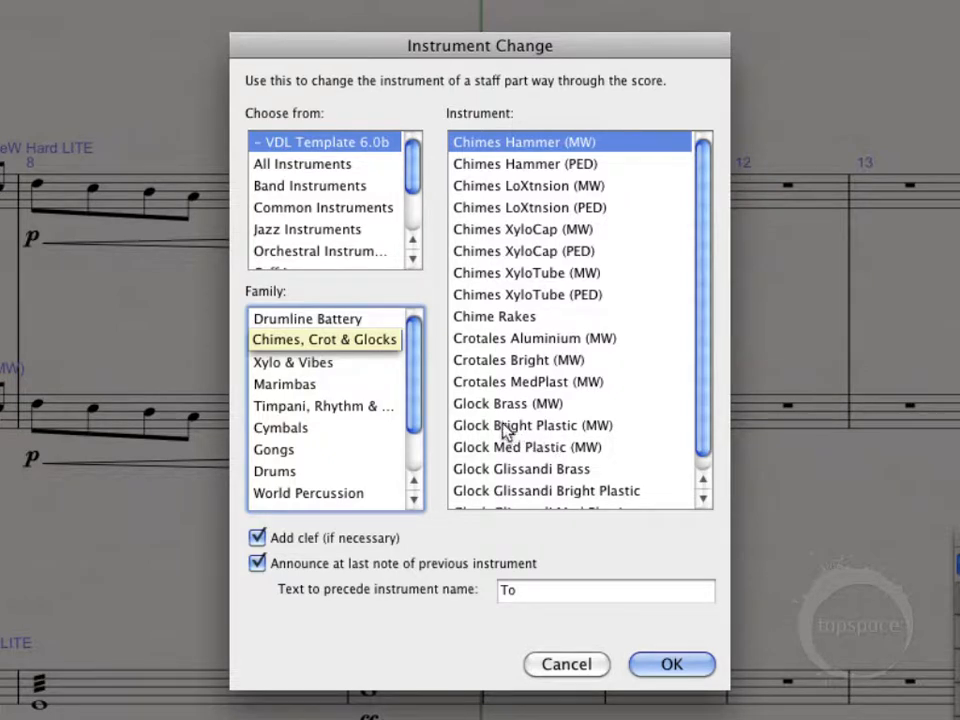
click(532, 424)
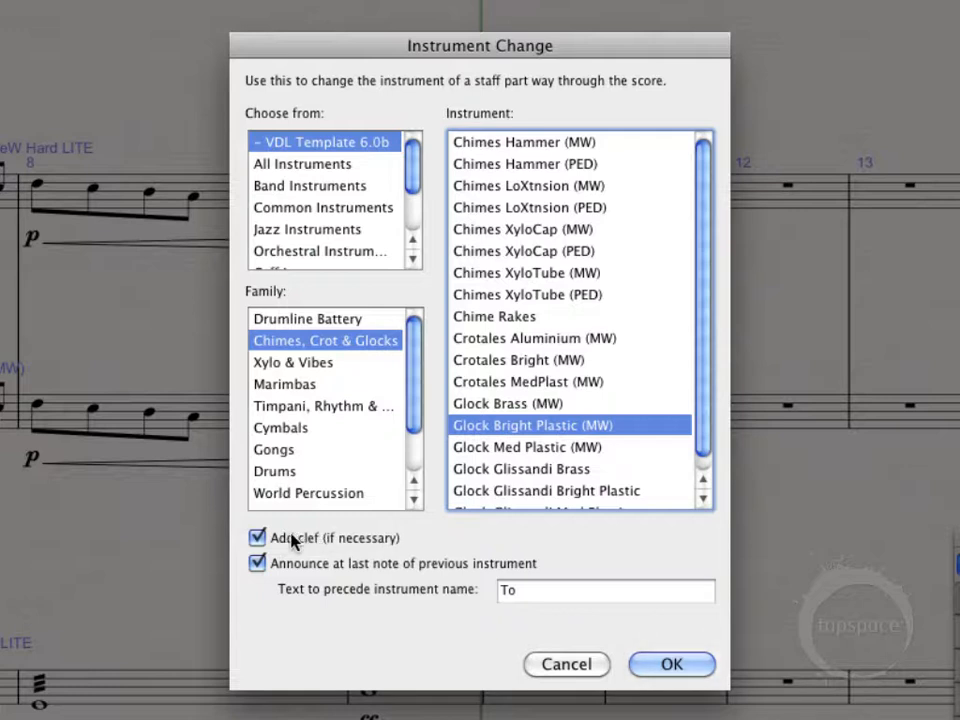
click(256, 538)
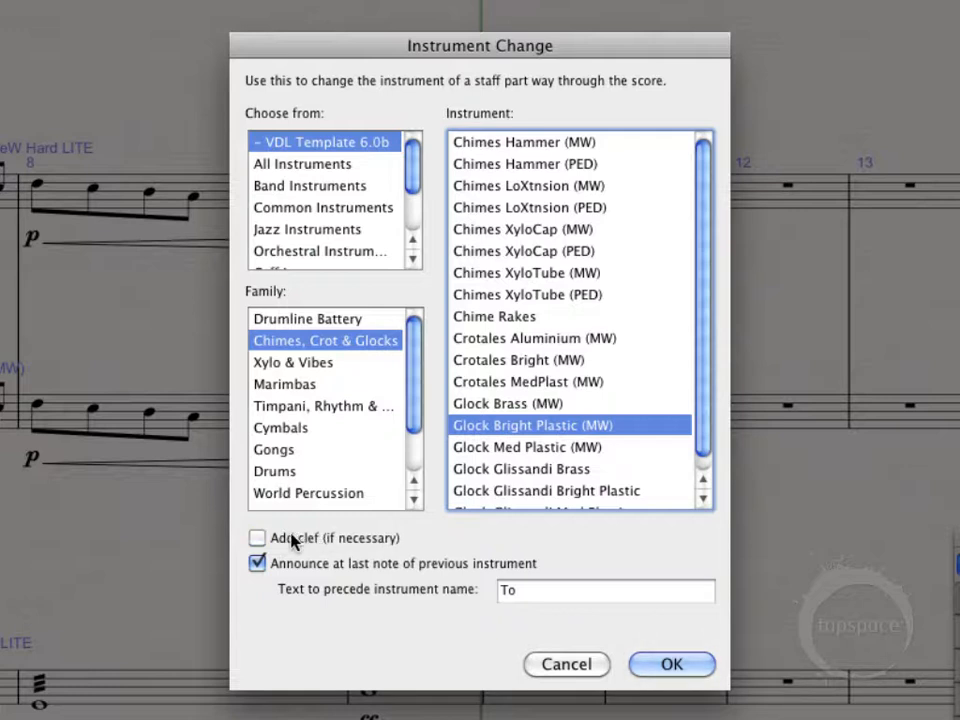
mouse_move(324, 568)
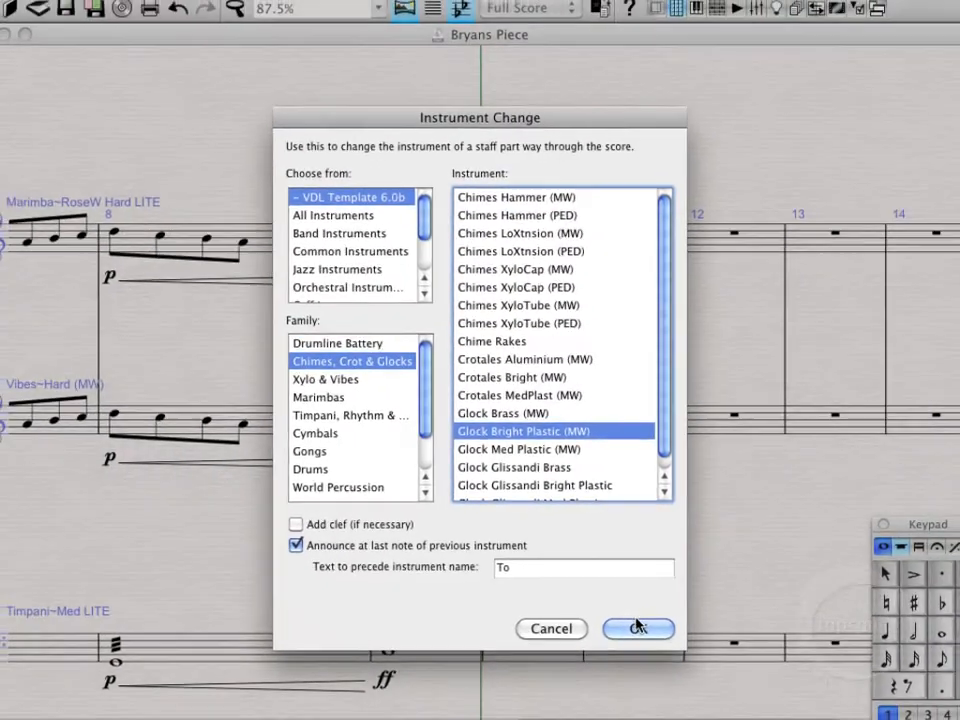
Step: Apply the change so the Marimba staff switches to Glockenspiel at bar 10 with a "To Glock." cue
click(638, 628)
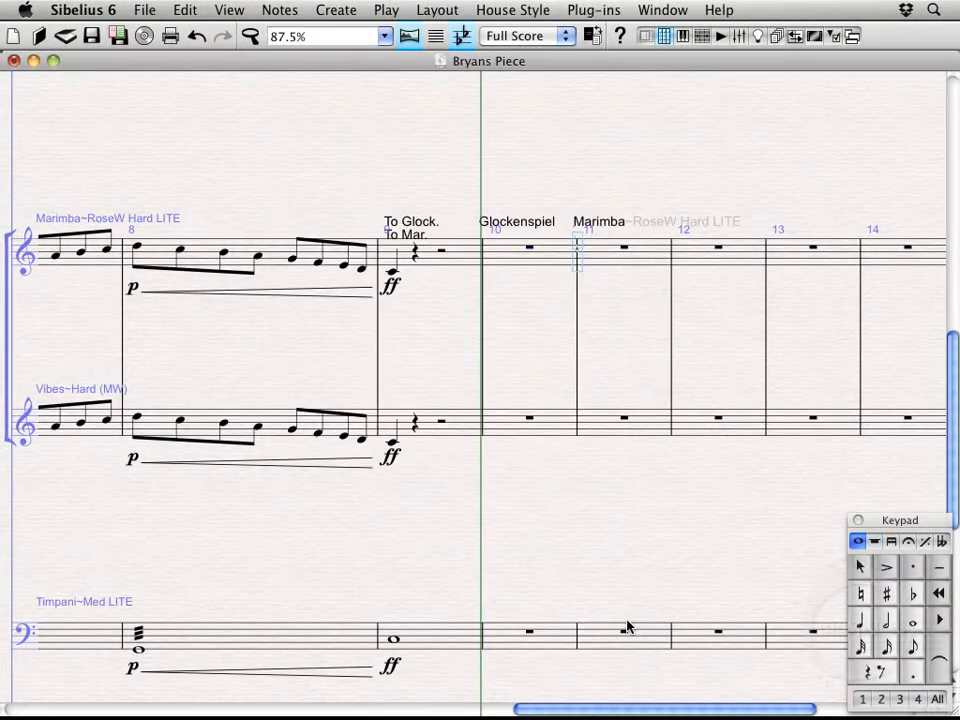
mouse_move(410, 256)
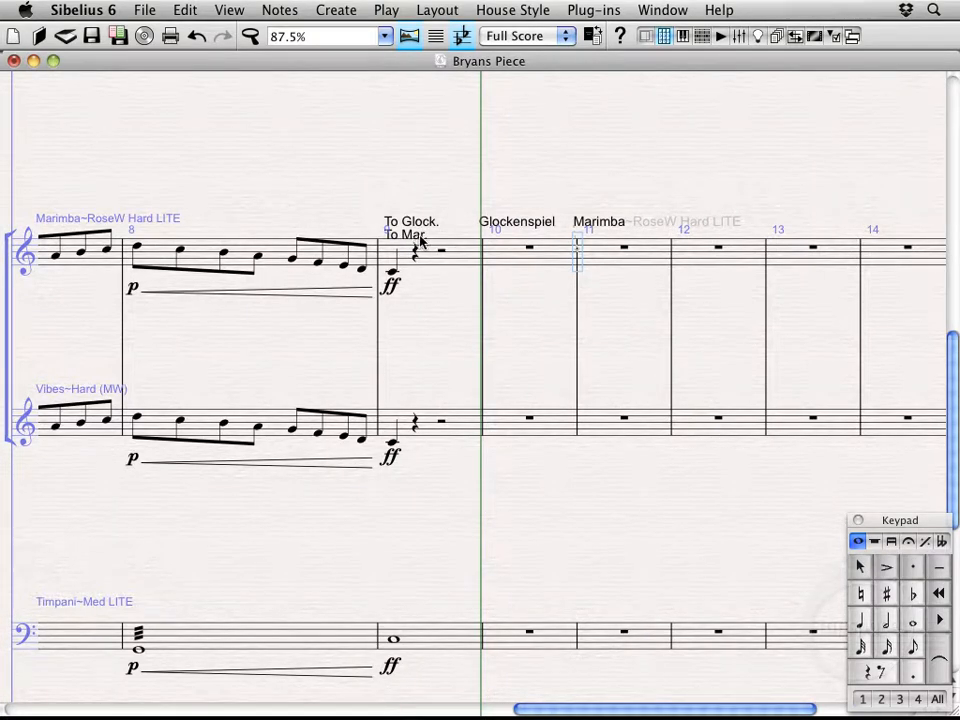
mouse_move(410, 240)
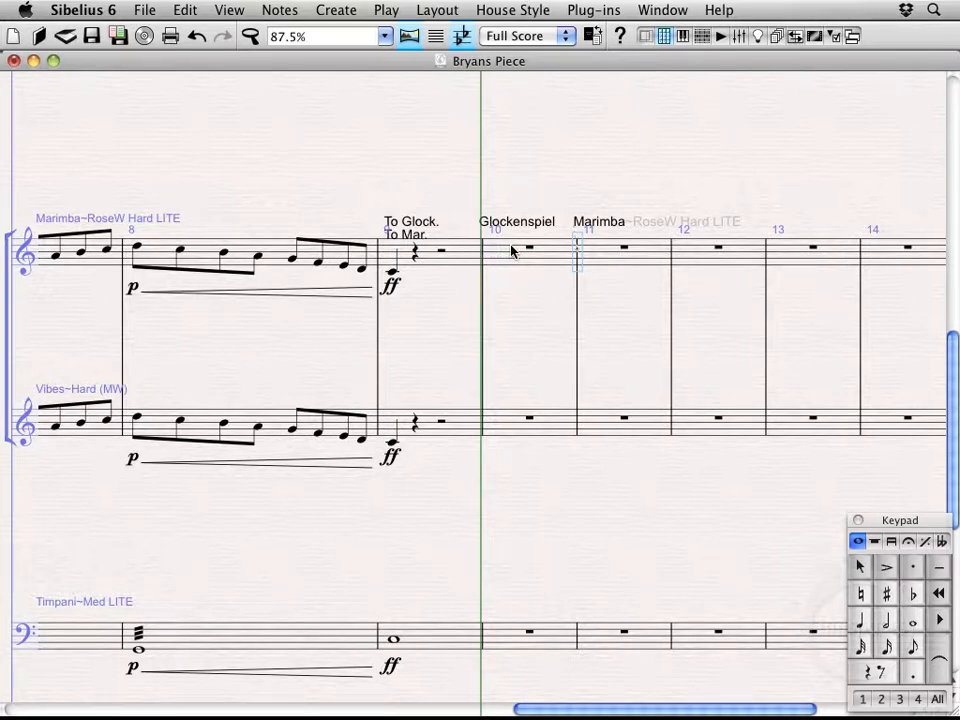
mouse_move(598, 240)
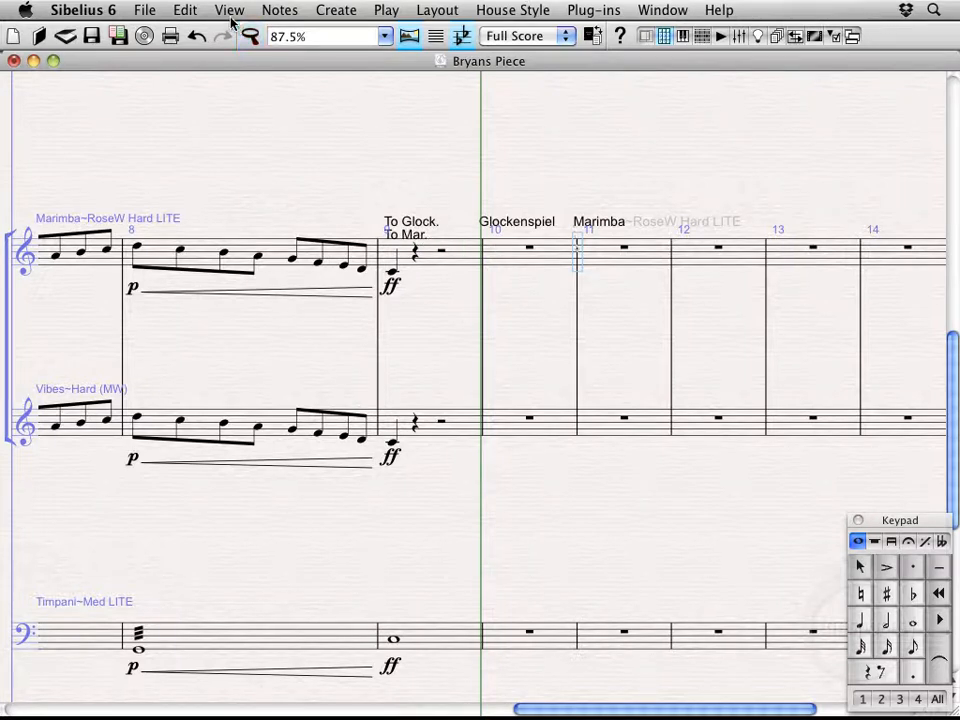
Step: Undo the Glockenspiel change, select Marimba bars 10–12 and reopen Instrument Change with the new shortcut
click(184, 10)
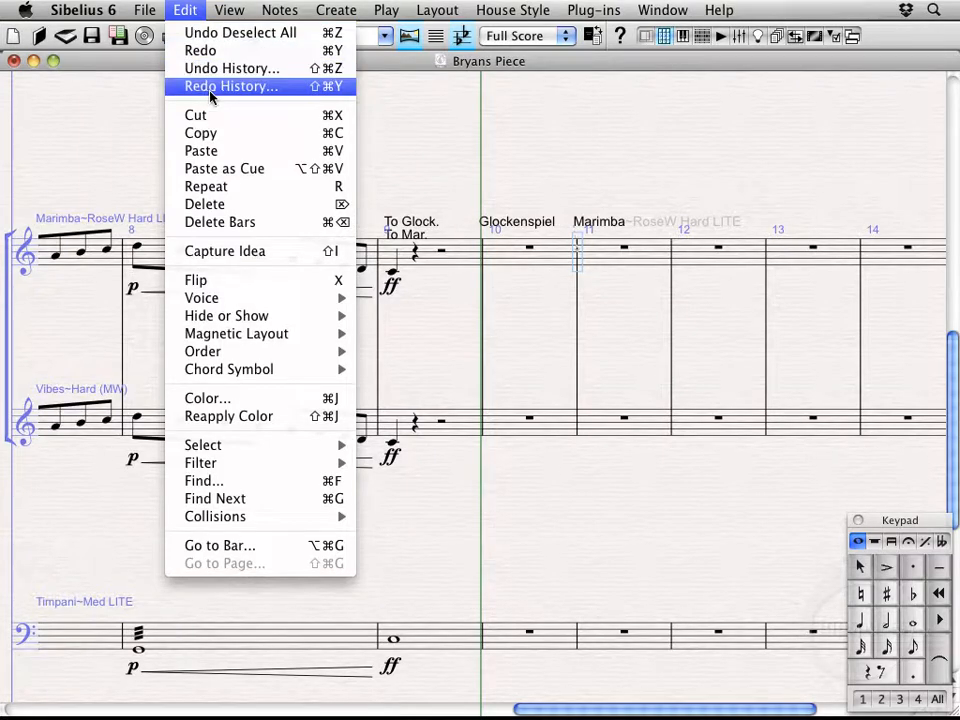
mouse_move(240, 32)
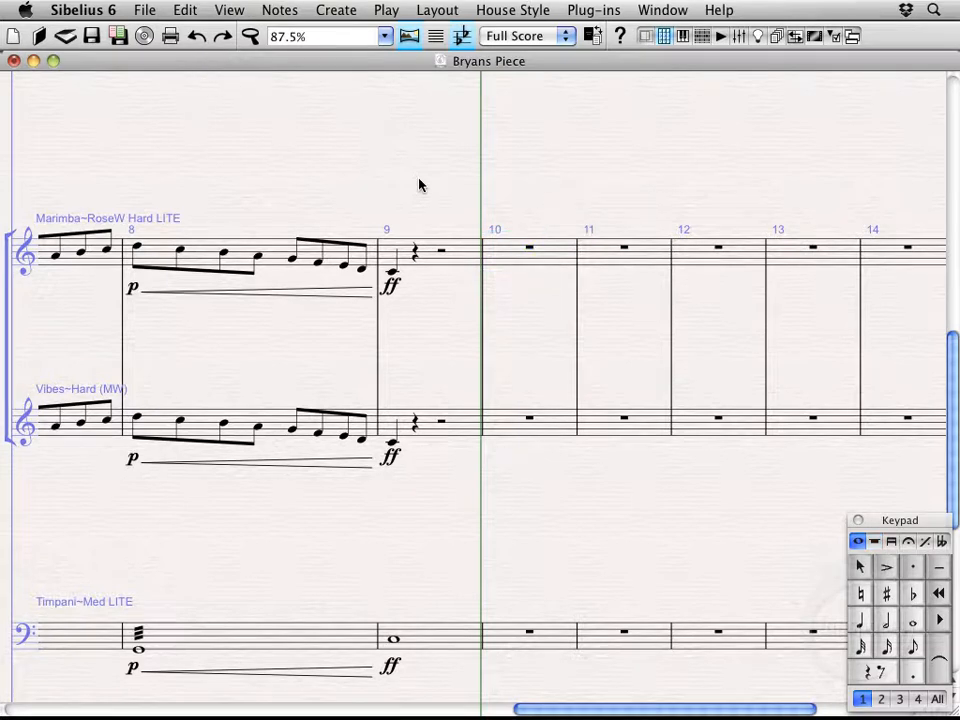
click(504, 250)
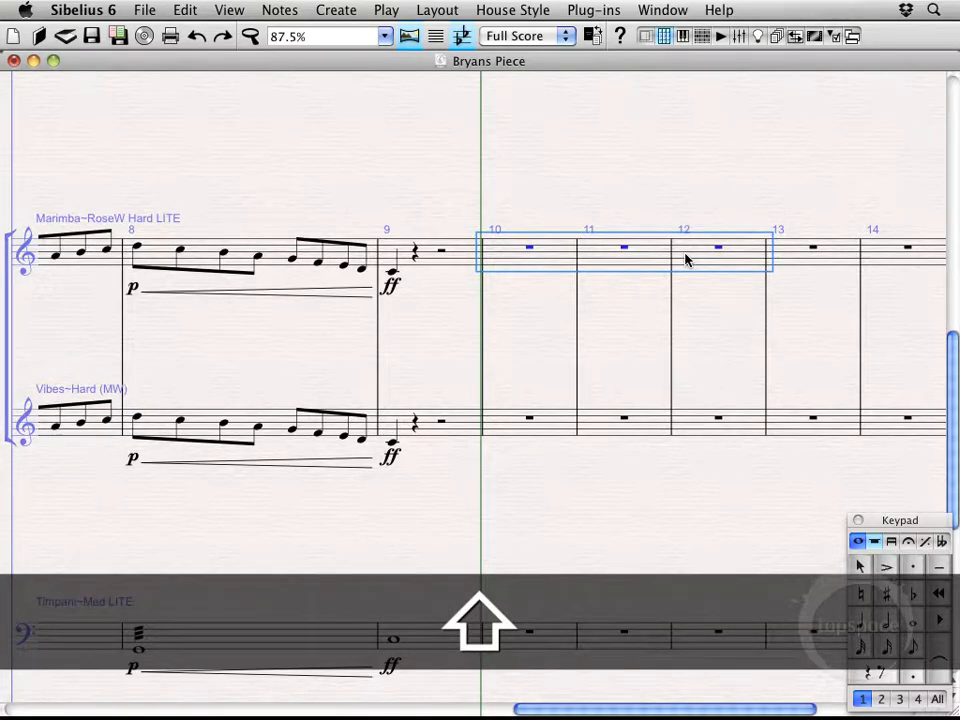
key(cmd)
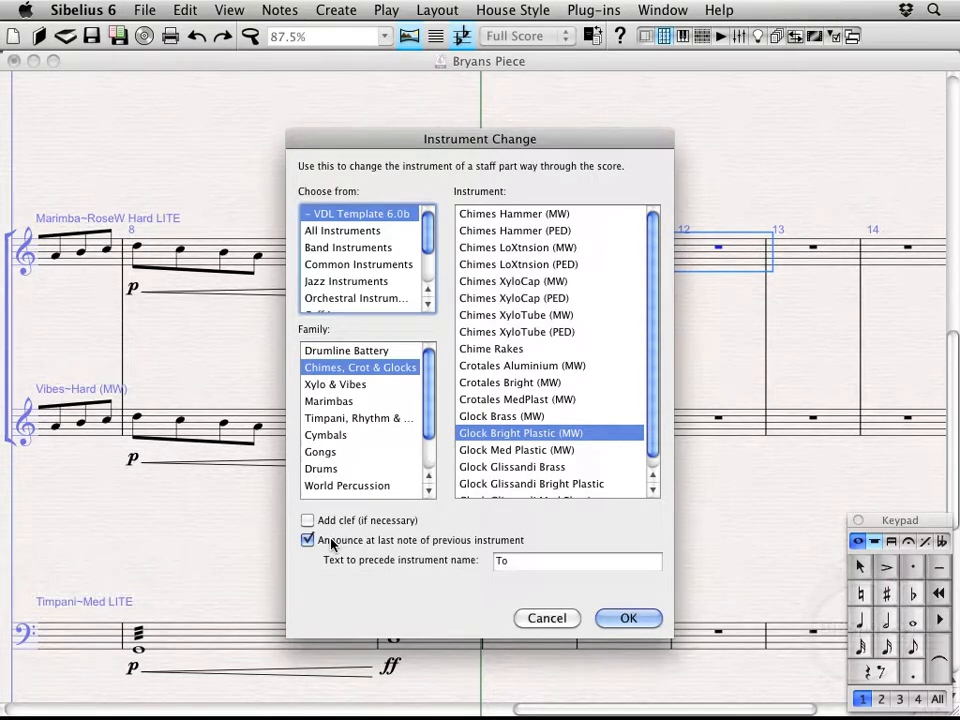
Step: Apply the Glock Bright Plastic instrument change to the Marimba staff at bar 10
click(308, 540)
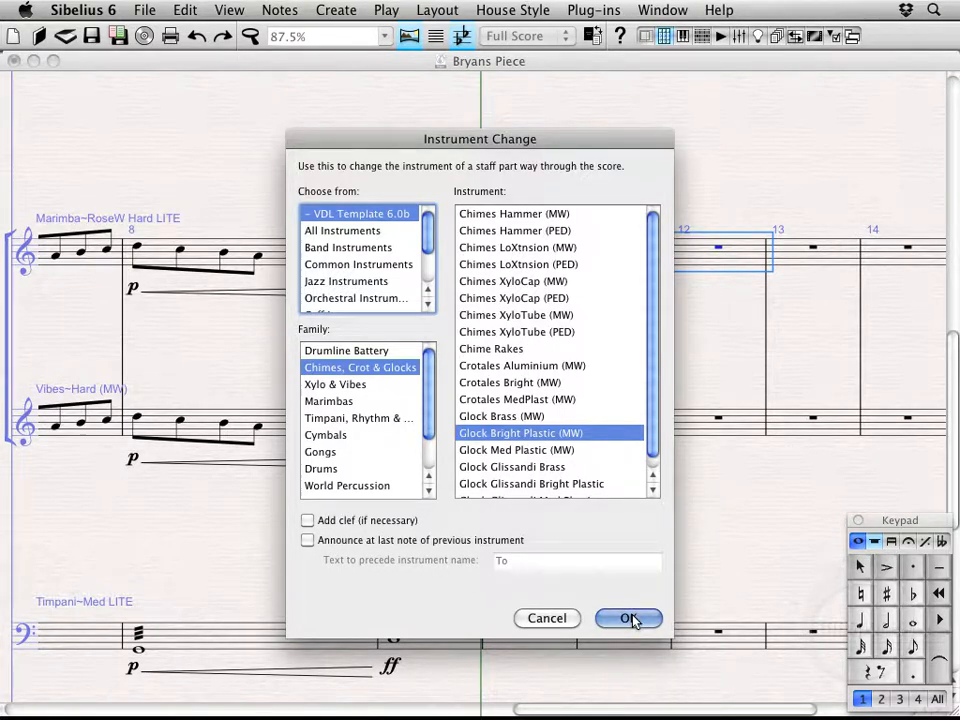
click(628, 618)
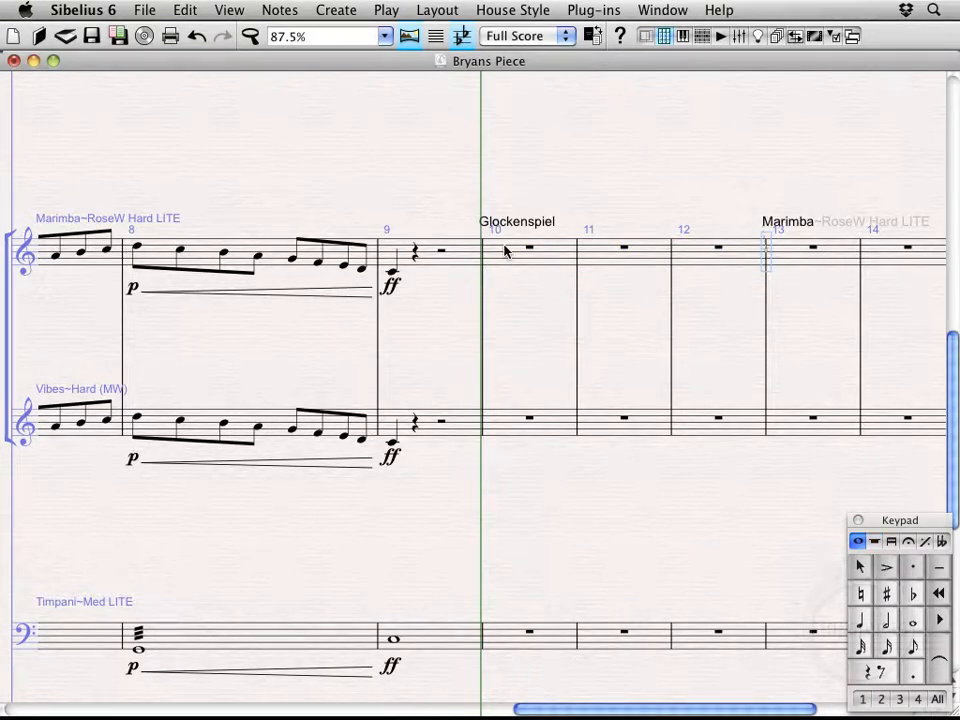
mouse_move(588, 256)
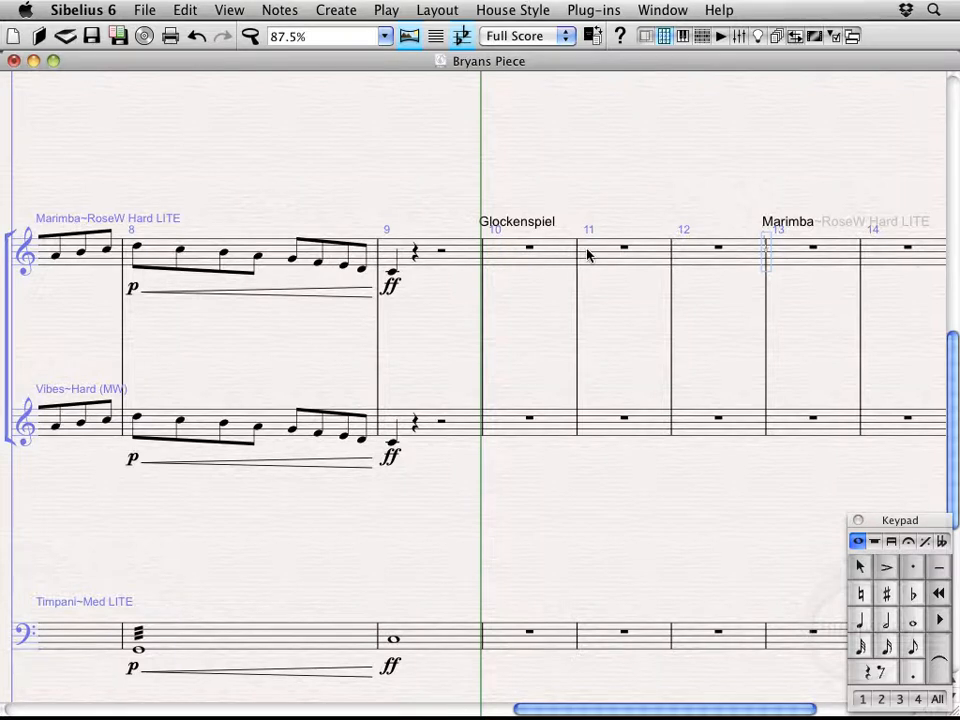
mouse_move(550, 252)
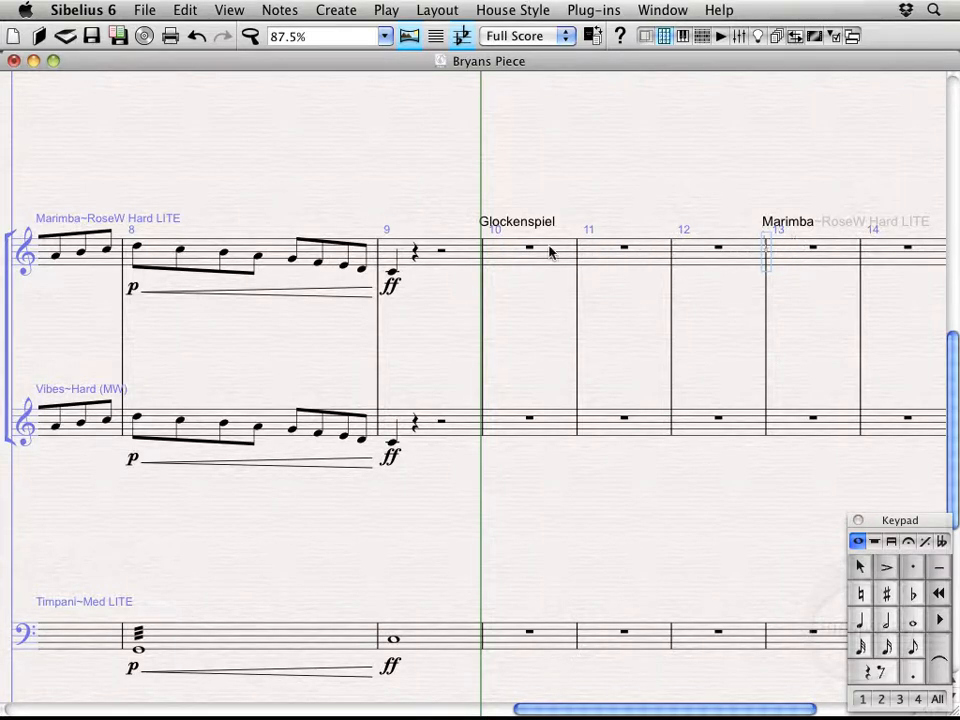
Step: Undo the trial notes and the Glockenspiel change, leaving bars 10–14 of the Marimba staff as rests
click(528, 248)
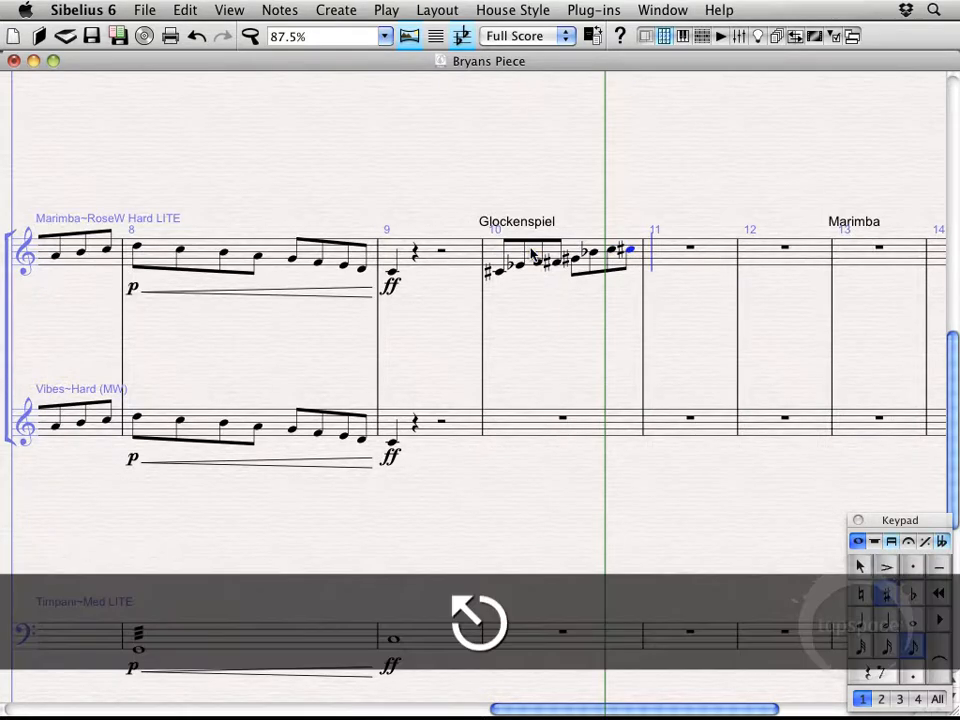
click(270, 258)
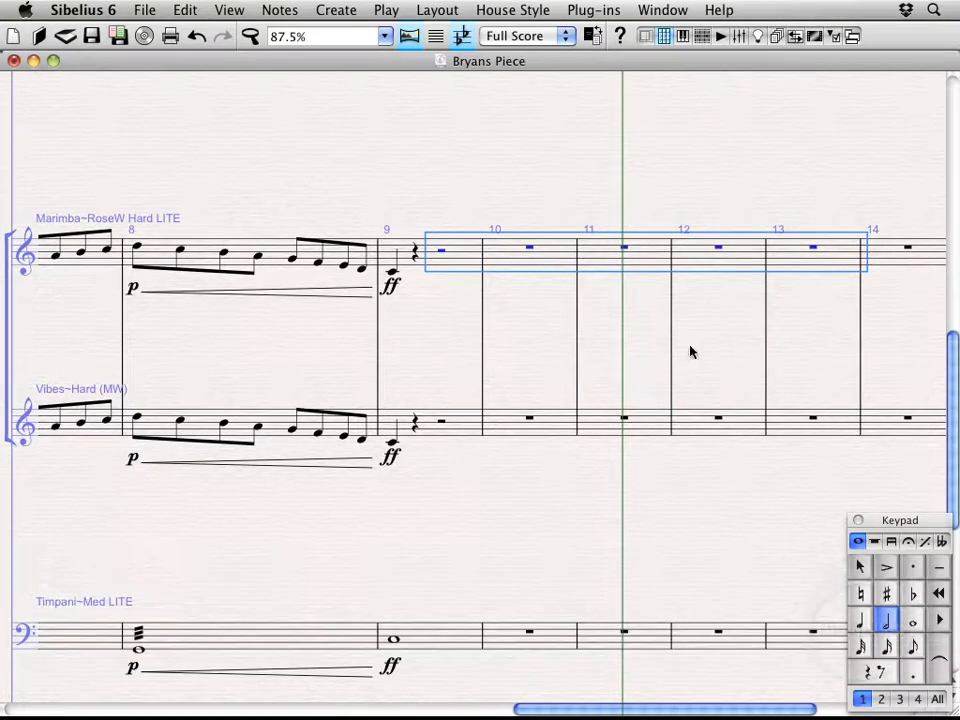
click(528, 478)
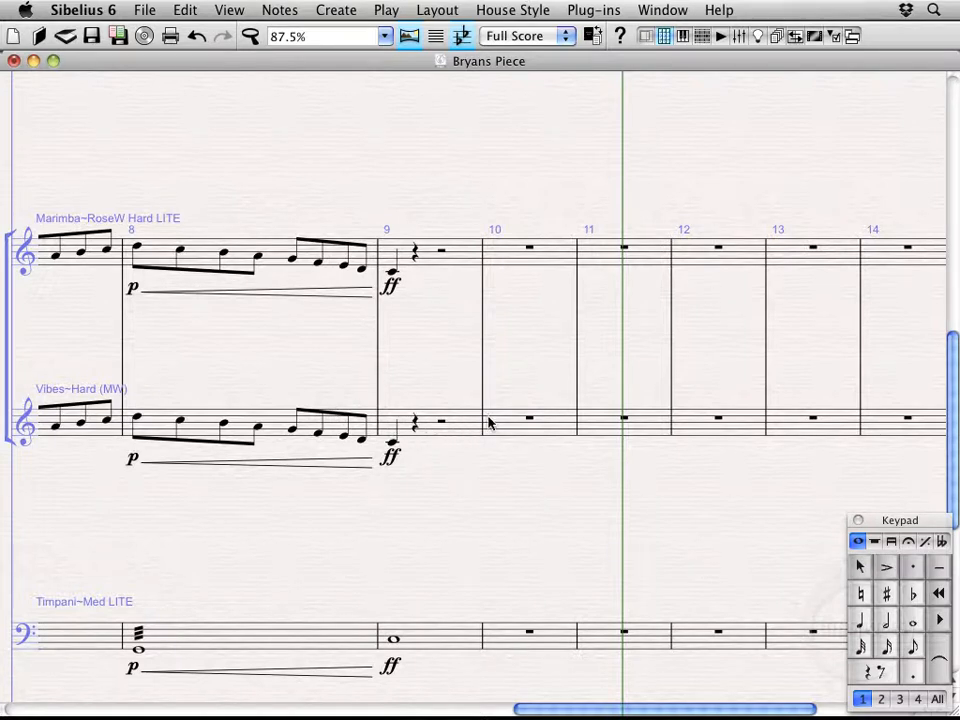
Step: Change the Vibes staff to World Percussion Djembe 14in from bar 10, returning to Vibes at bar 13
click(528, 418)
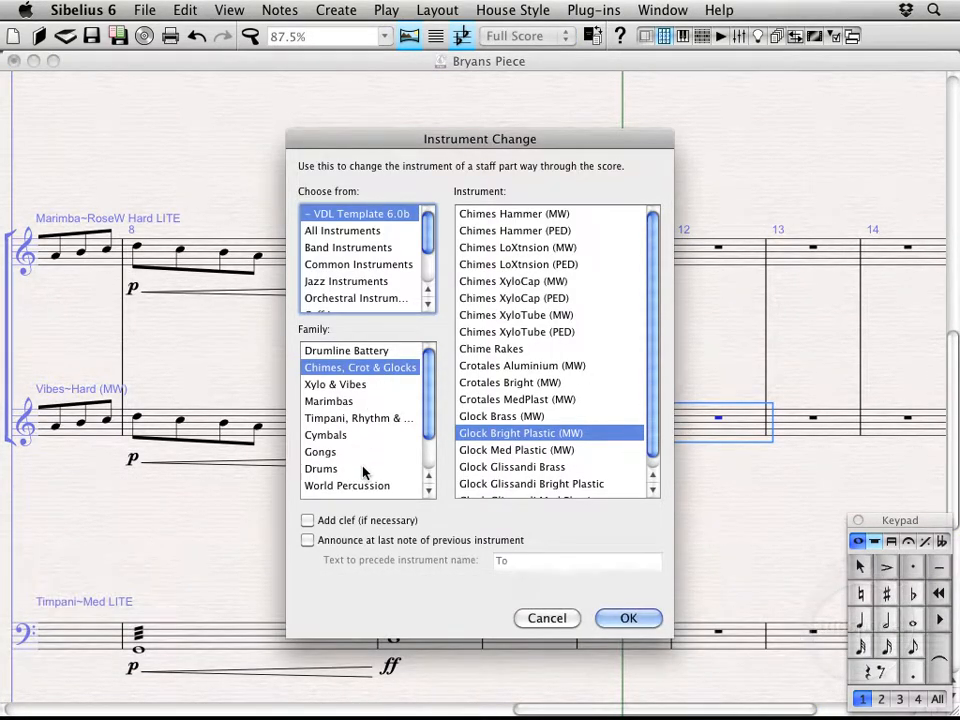
click(348, 440)
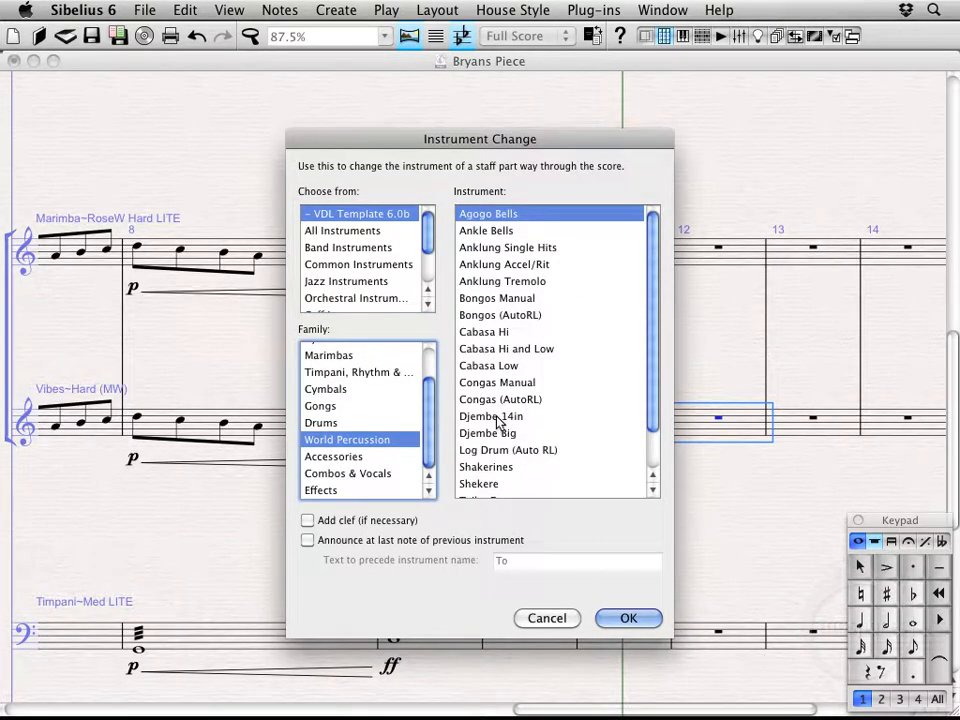
click(492, 416)
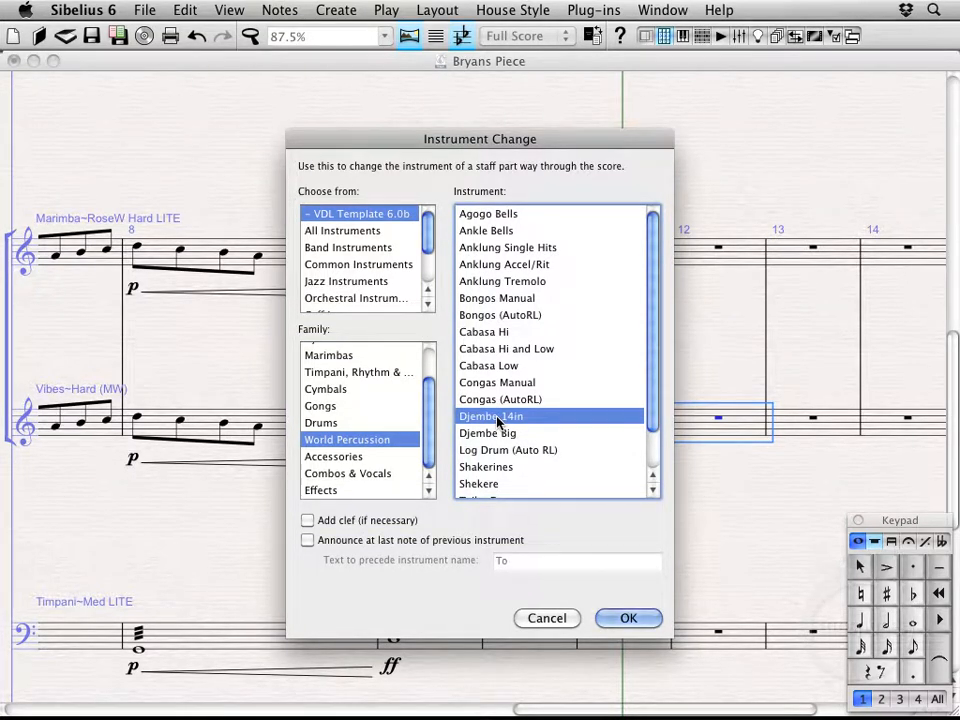
mouse_move(650, 596)
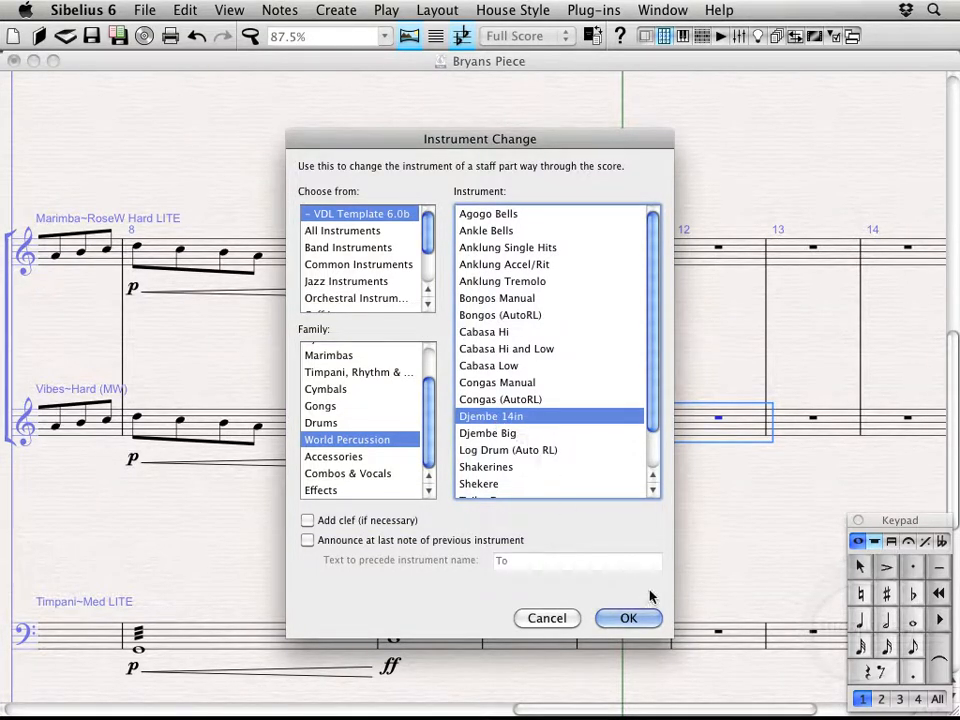
click(628, 618)
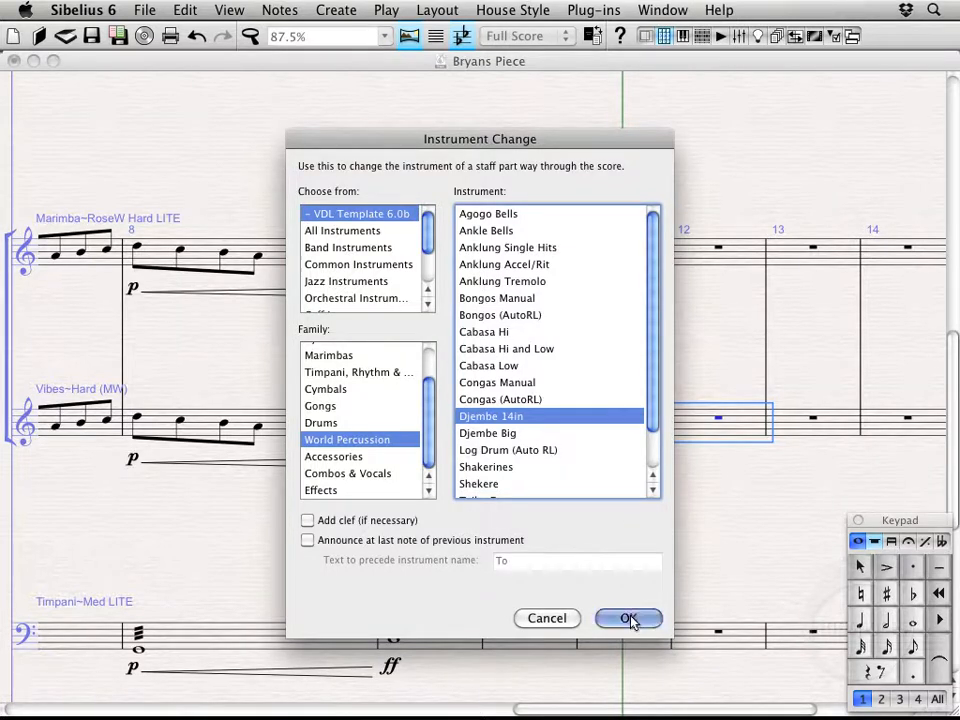
click(628, 618)
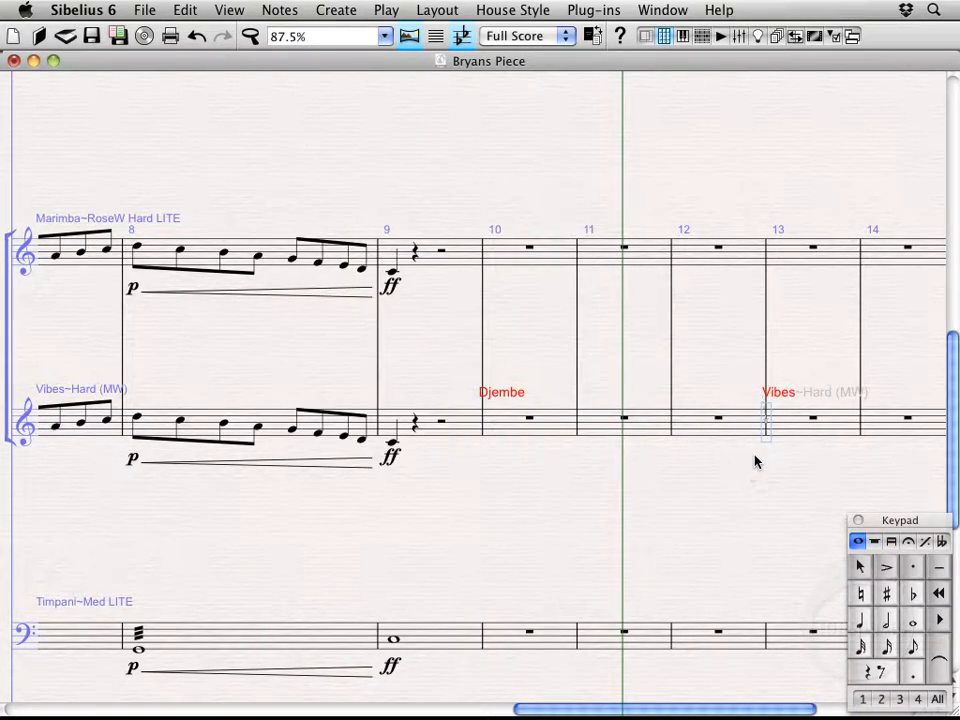
Step: Deselect and review the Djembe 14in change label on the Vibes staff via the Edit menu
click(528, 420)
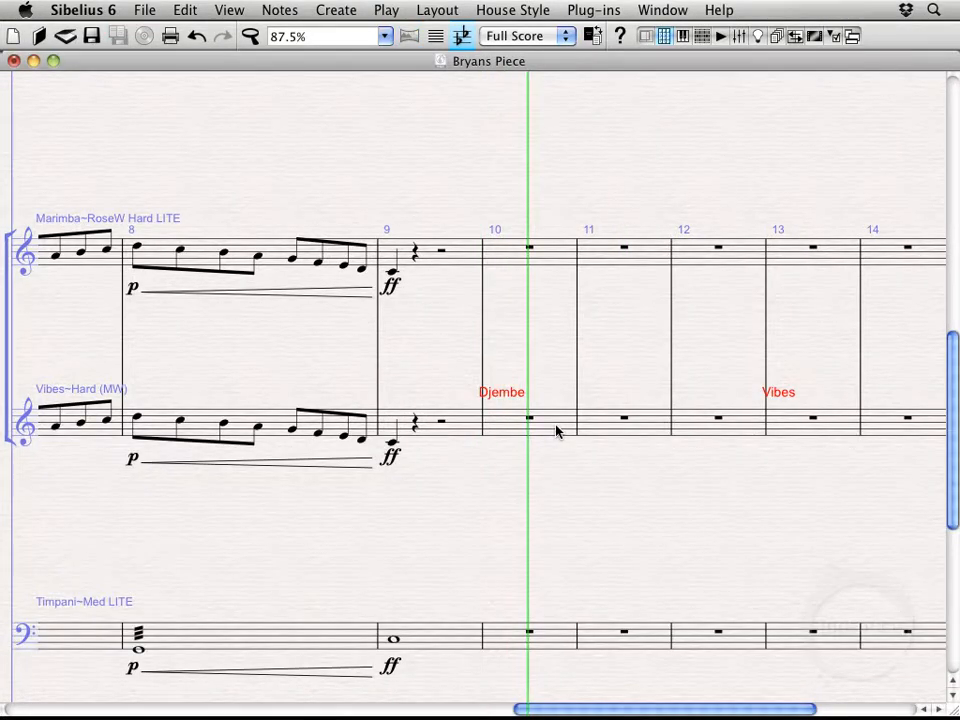
click(408, 36)
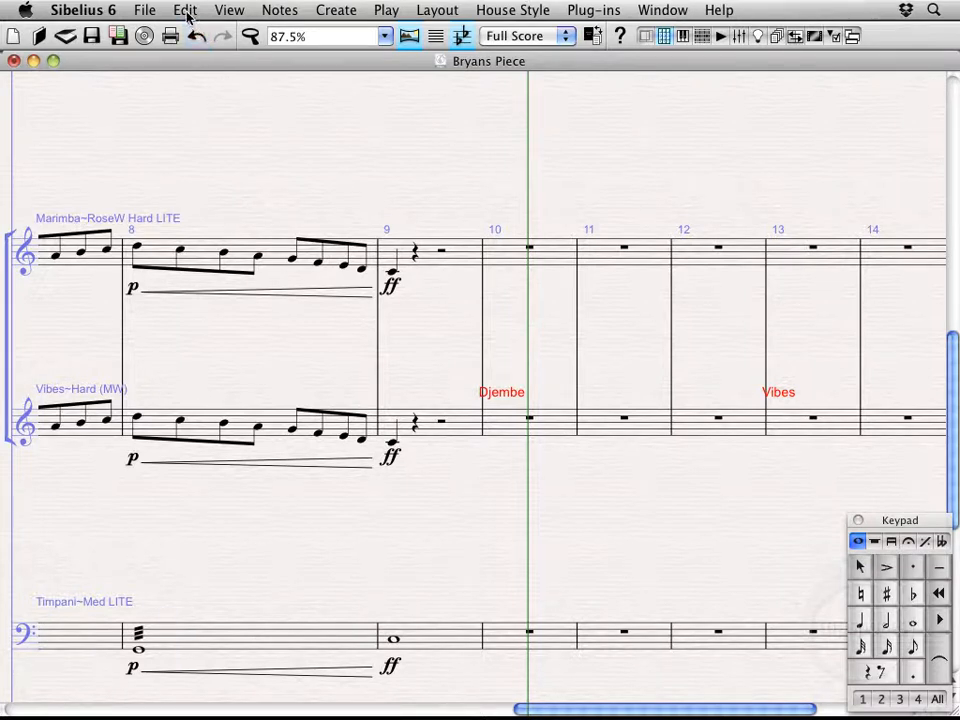
click(228, 10)
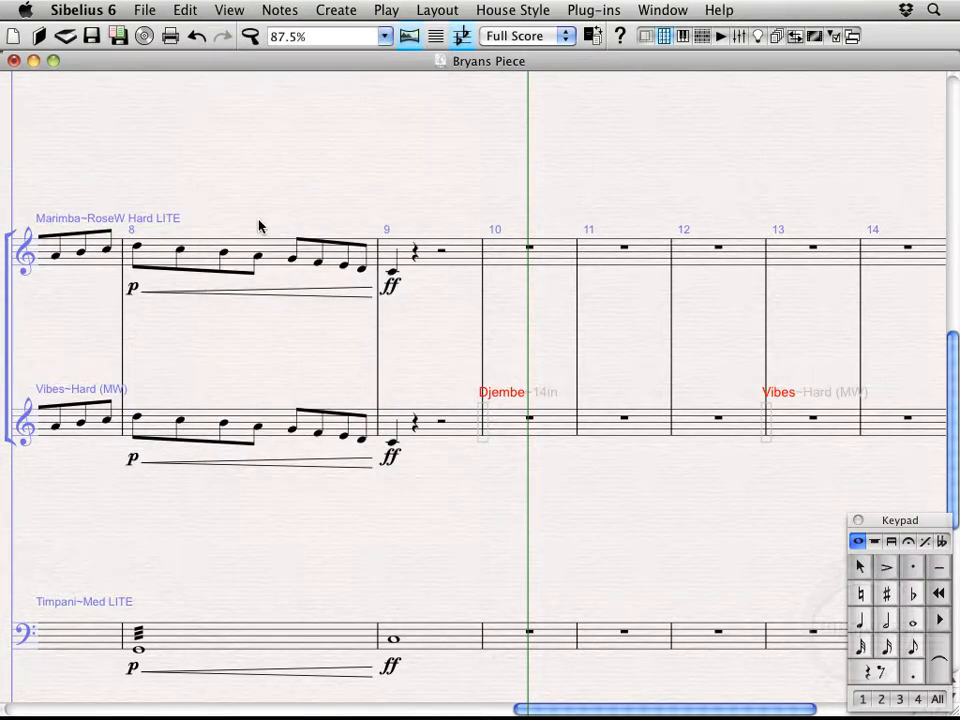
mouse_move(482, 448)
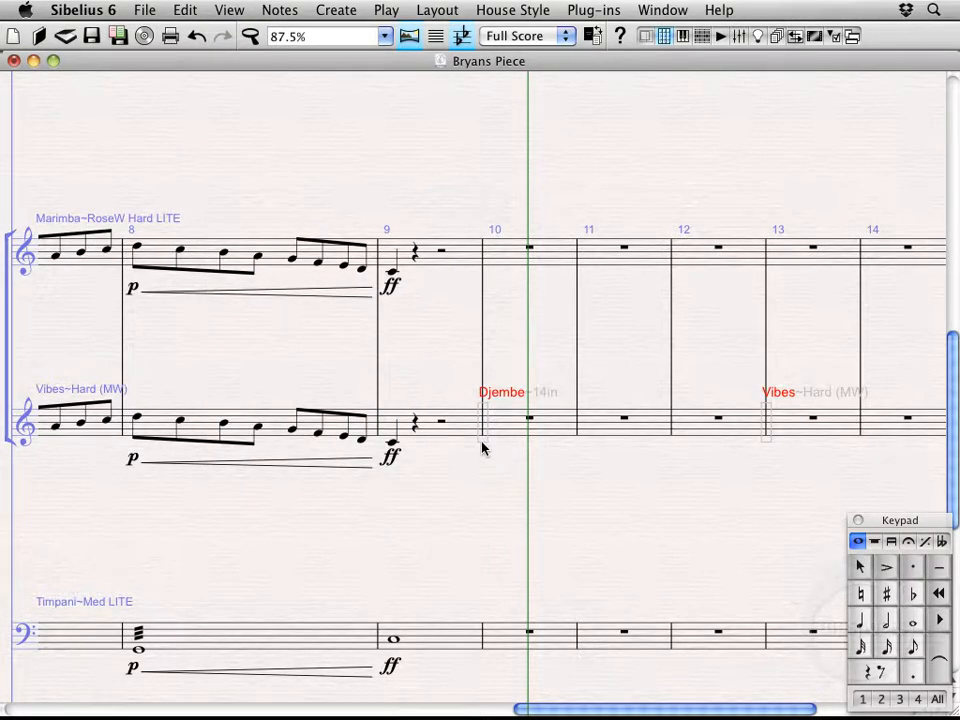
mouse_move(490, 428)
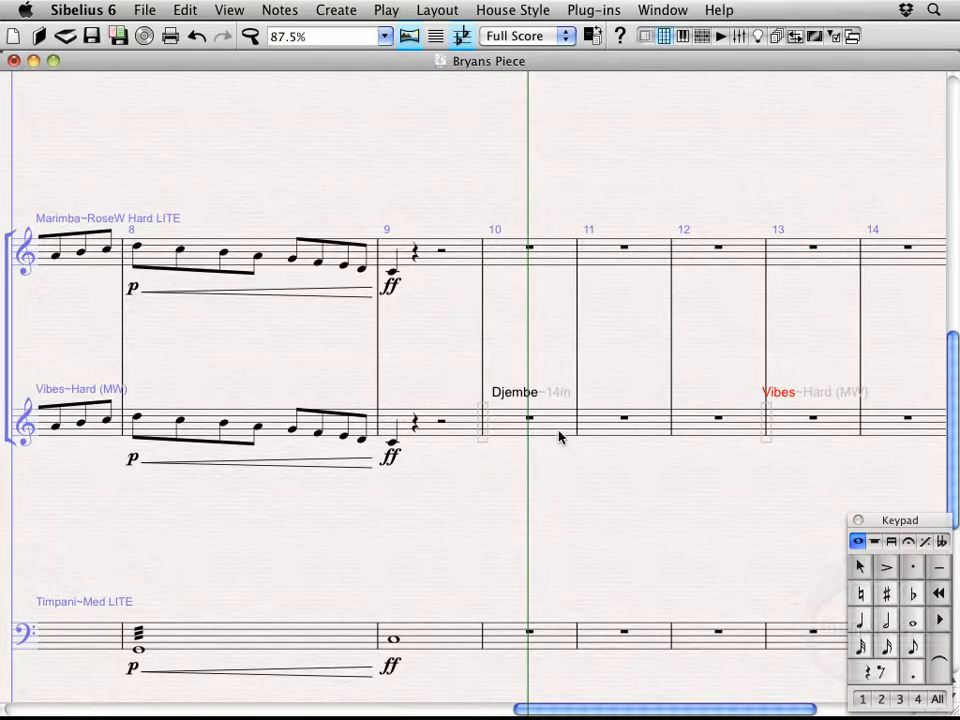
mouse_move(584, 432)
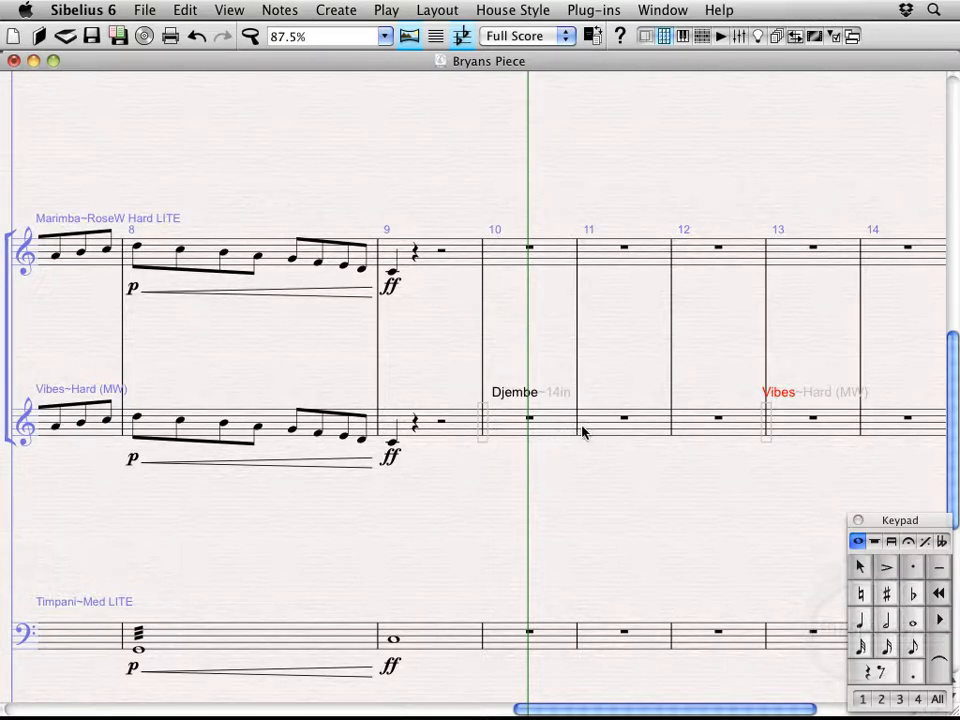
click(624, 420)
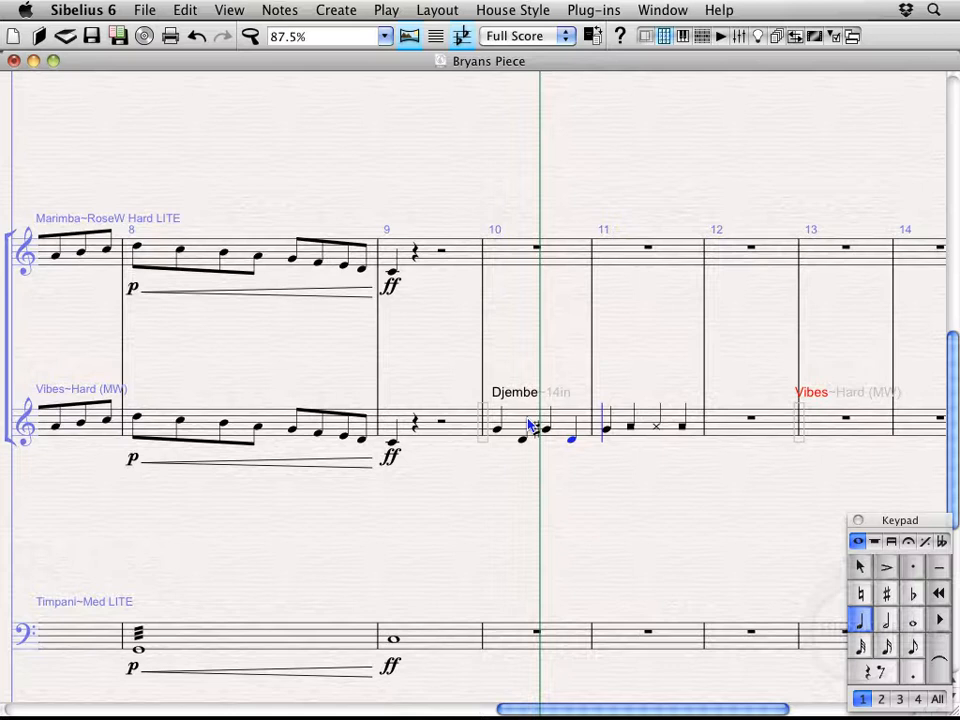
click(530, 424)
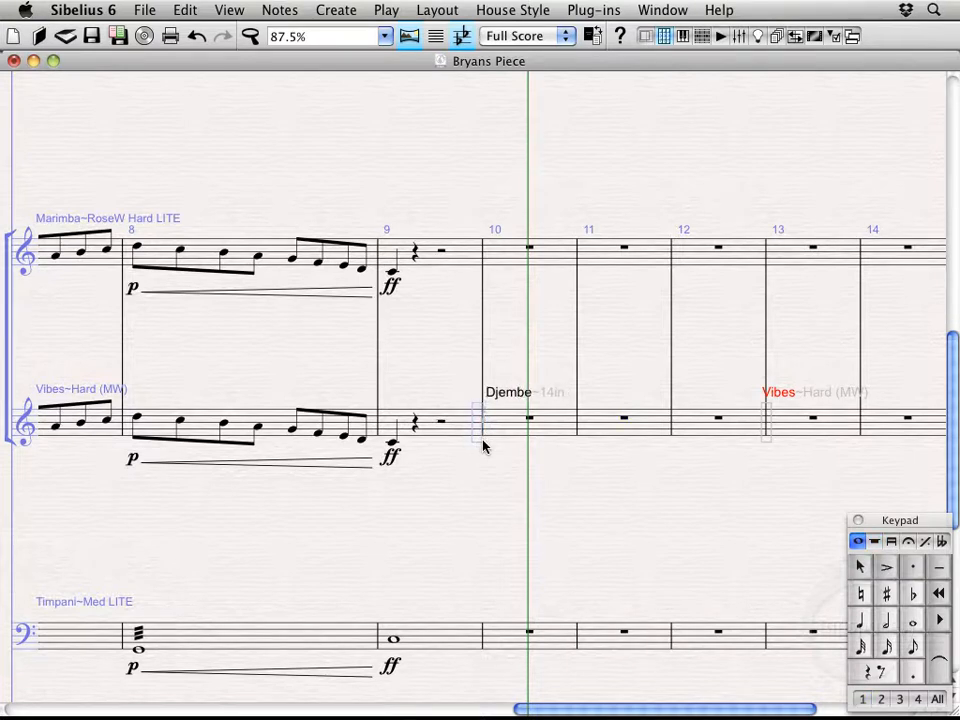
click(528, 418)
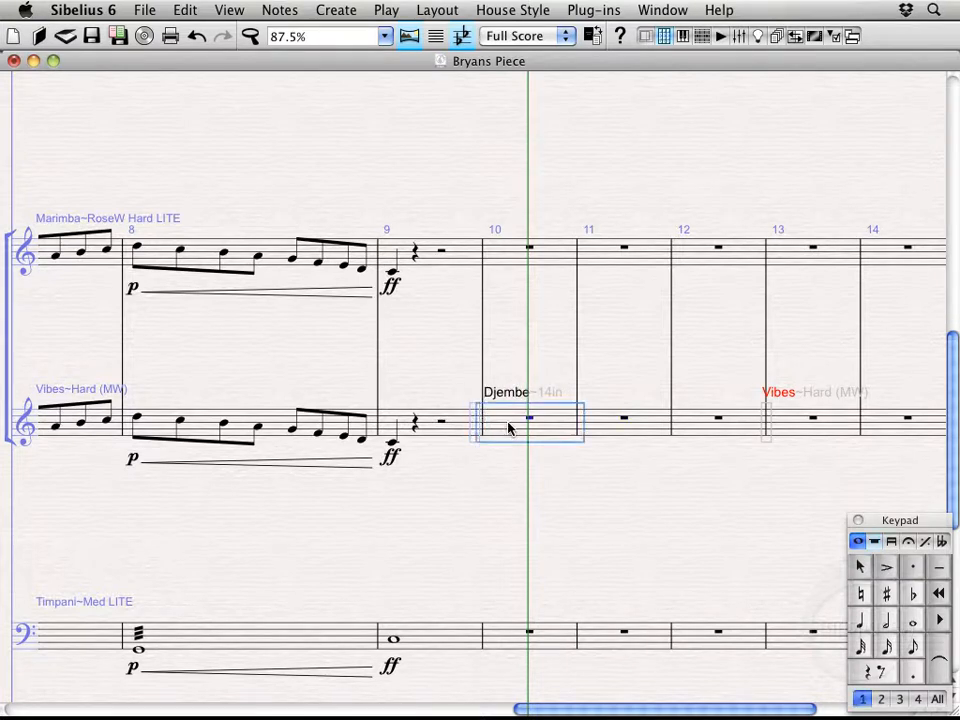